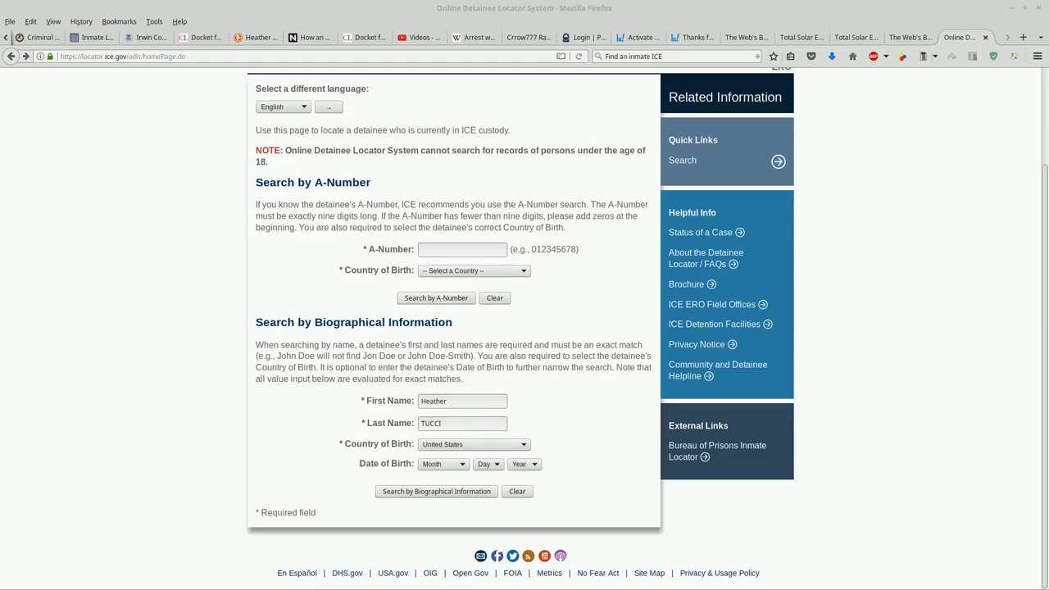
# - Return to the detainee locator tab and select the last name TUCCI
pyautogui.scroll(3)
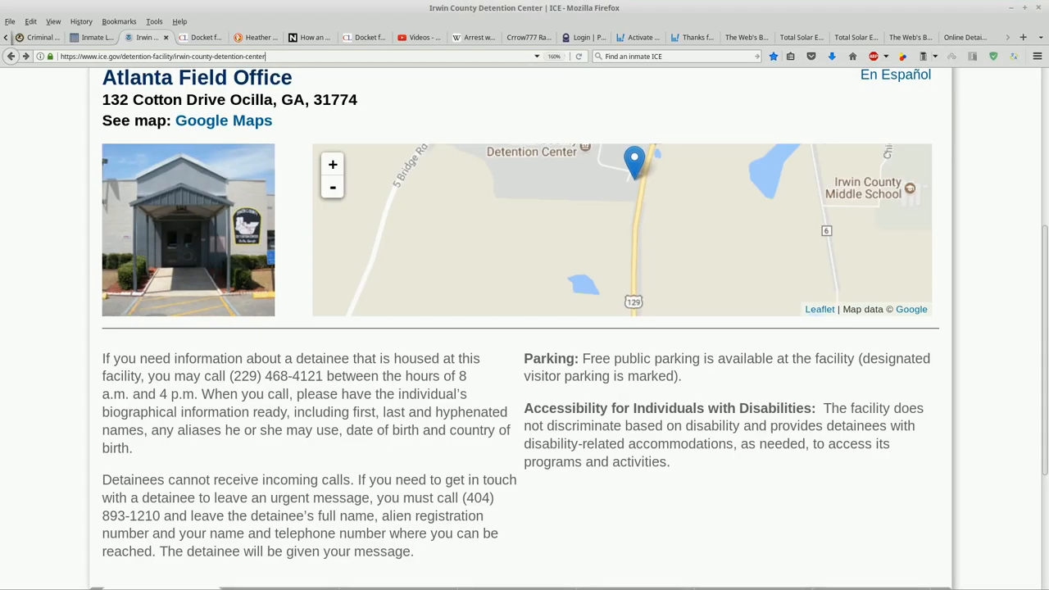
pyautogui.scroll(3)
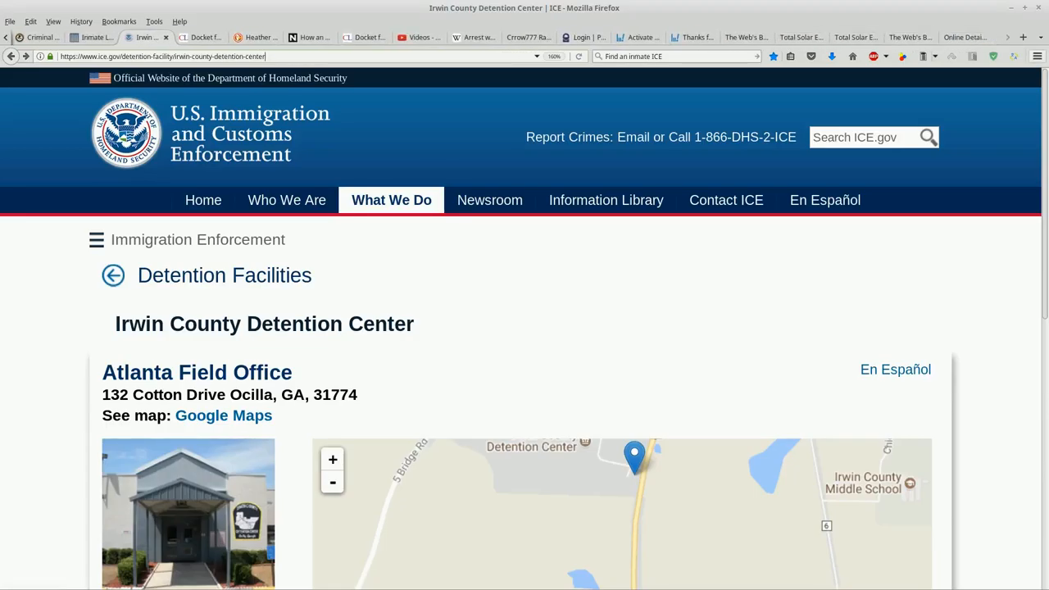
pyautogui.click(959, 37)
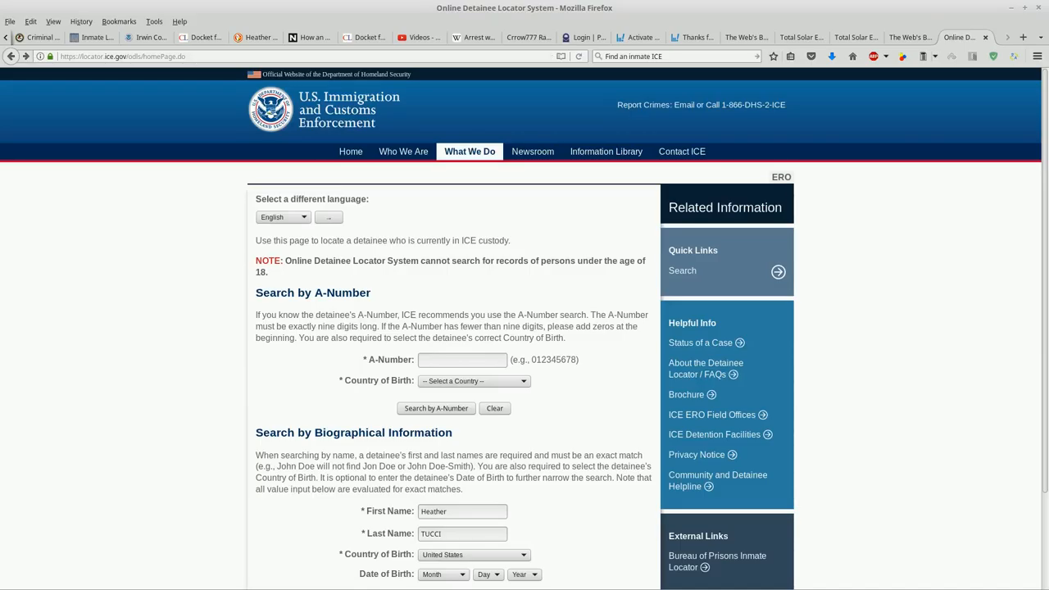
pyautogui.click(462, 533)
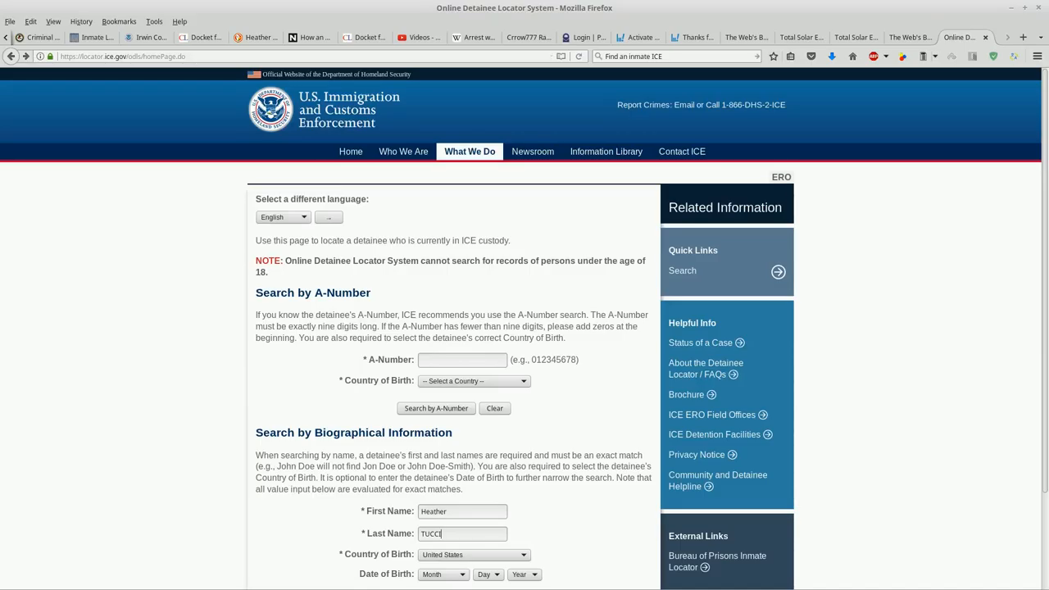
pyautogui.doubleClick(282, 240)
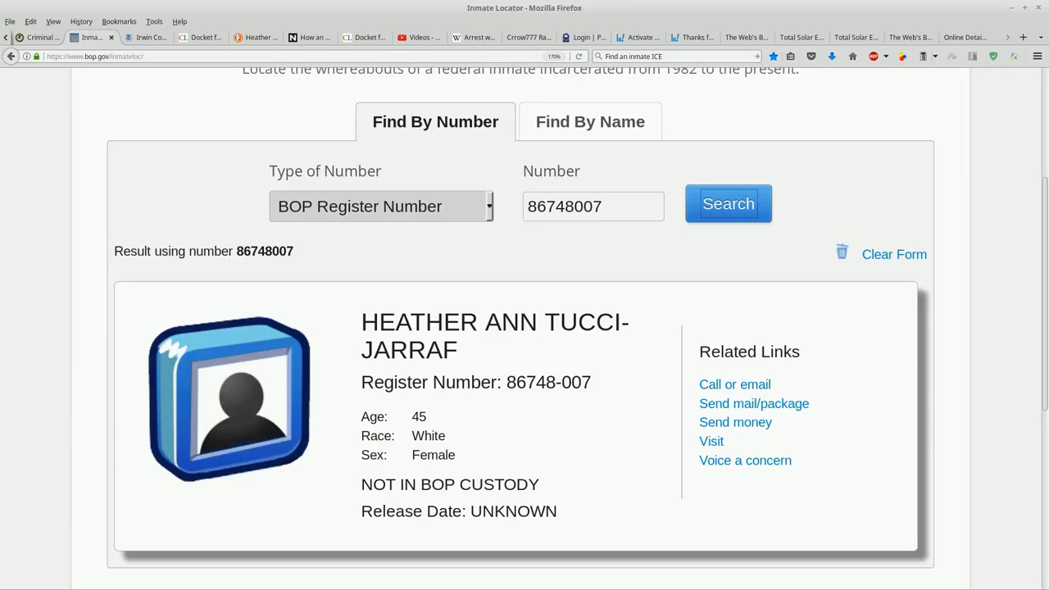
pyautogui.click(727, 204)
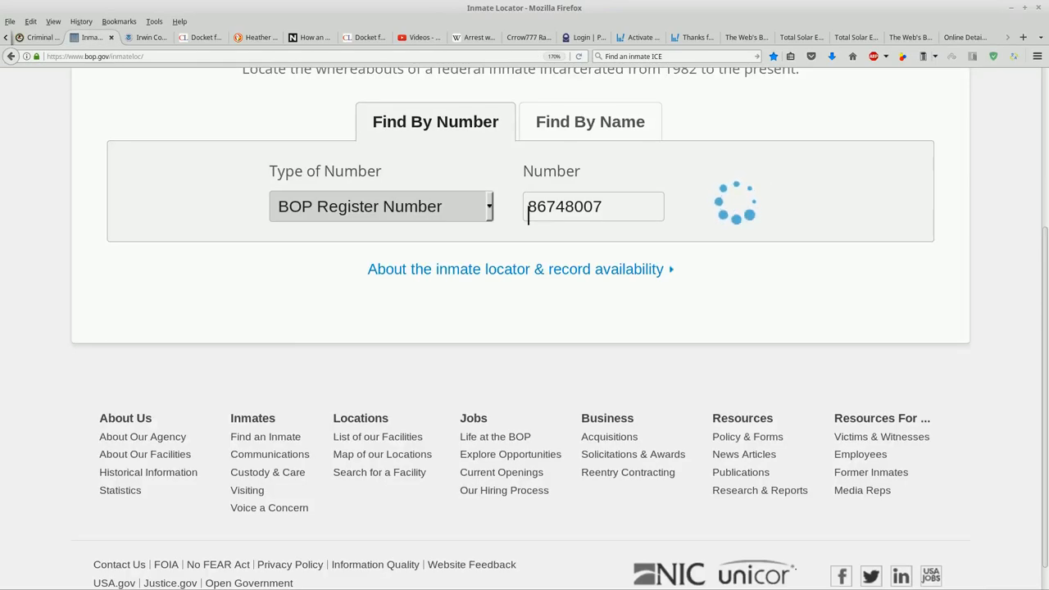
pyautogui.click(728, 204)
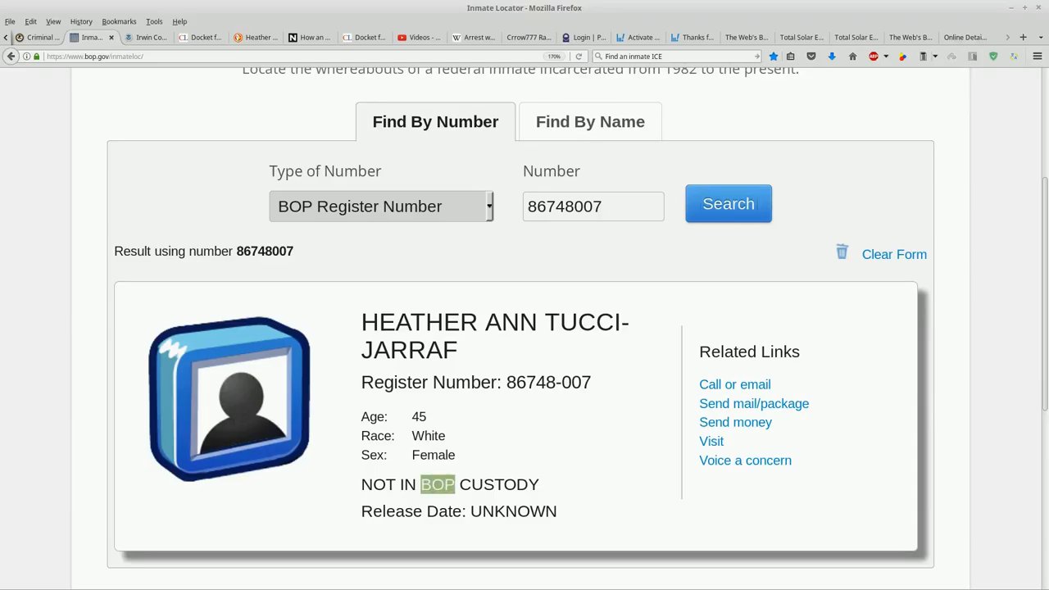
pyautogui.click(146, 36)
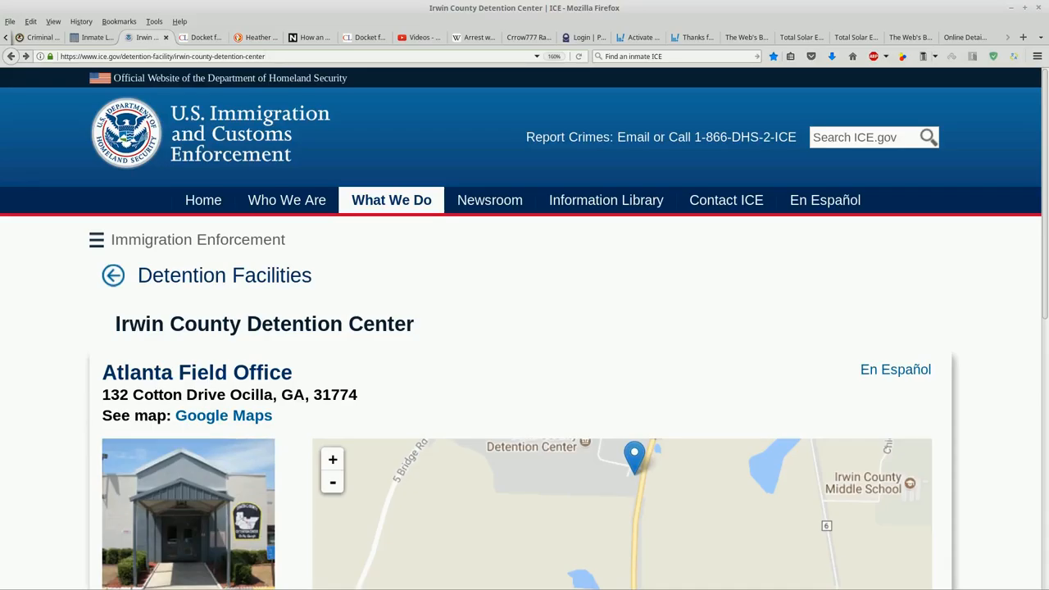
# - Scroll the Irwin County Detention Center page, then go back to the Detention Facility Locator
pyautogui.click(266, 56)
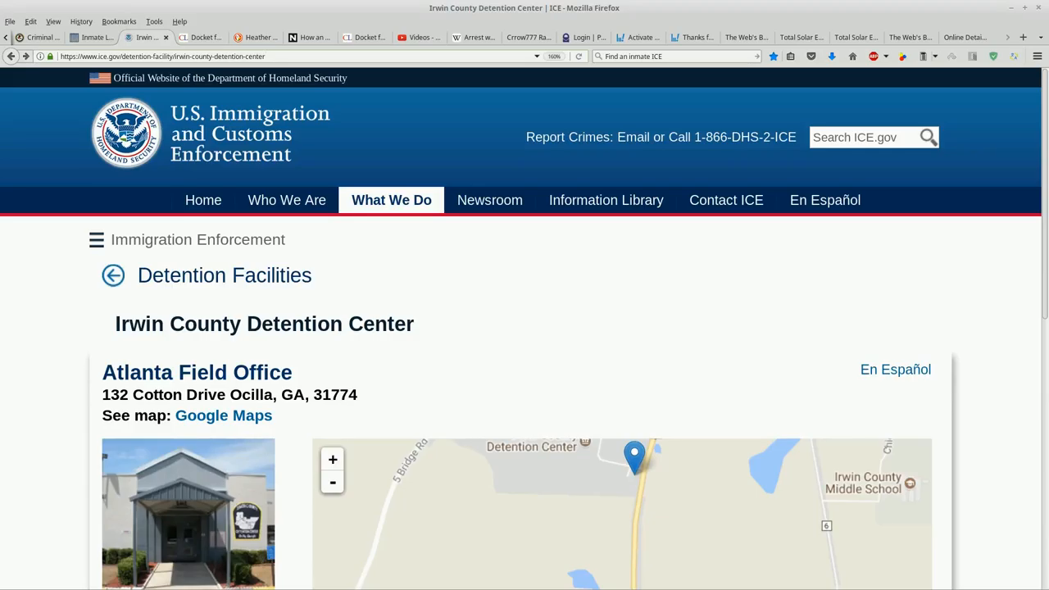
pyautogui.scroll(-3)
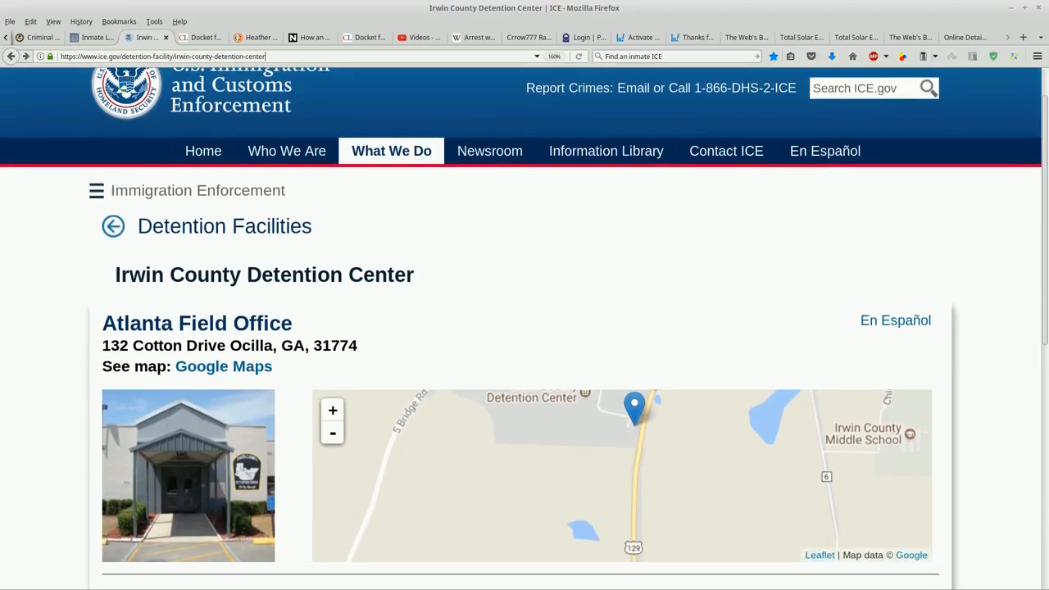
pyautogui.scroll(-3)
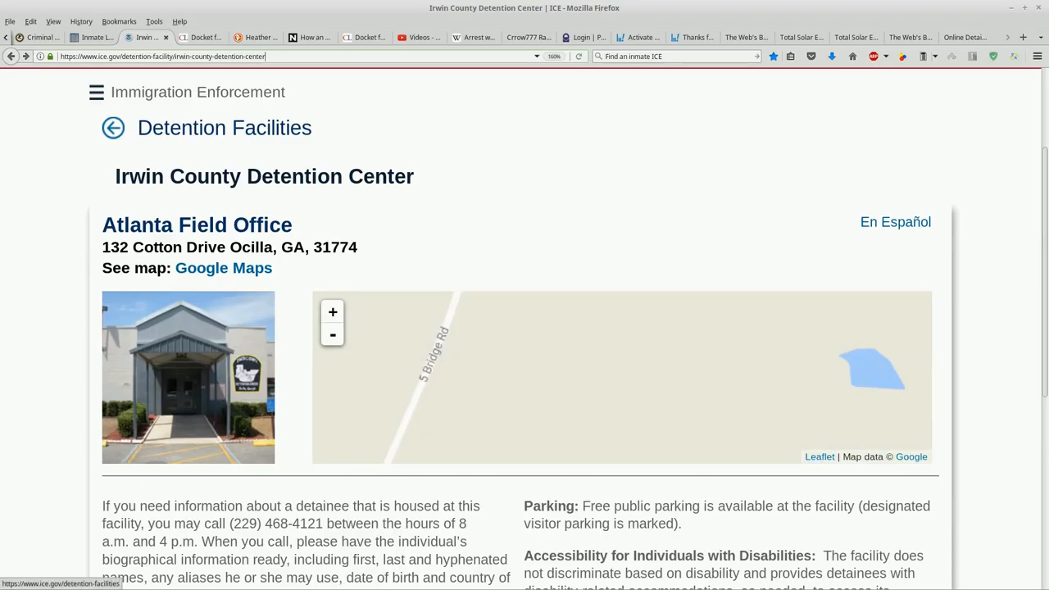
pyautogui.scroll(3)
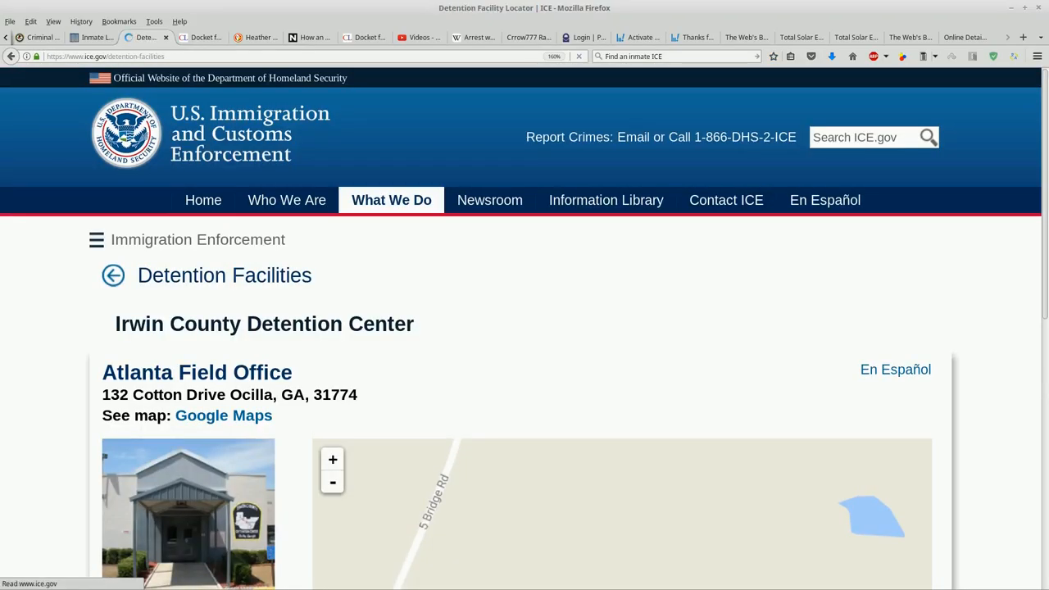
pyautogui.click(113, 274)
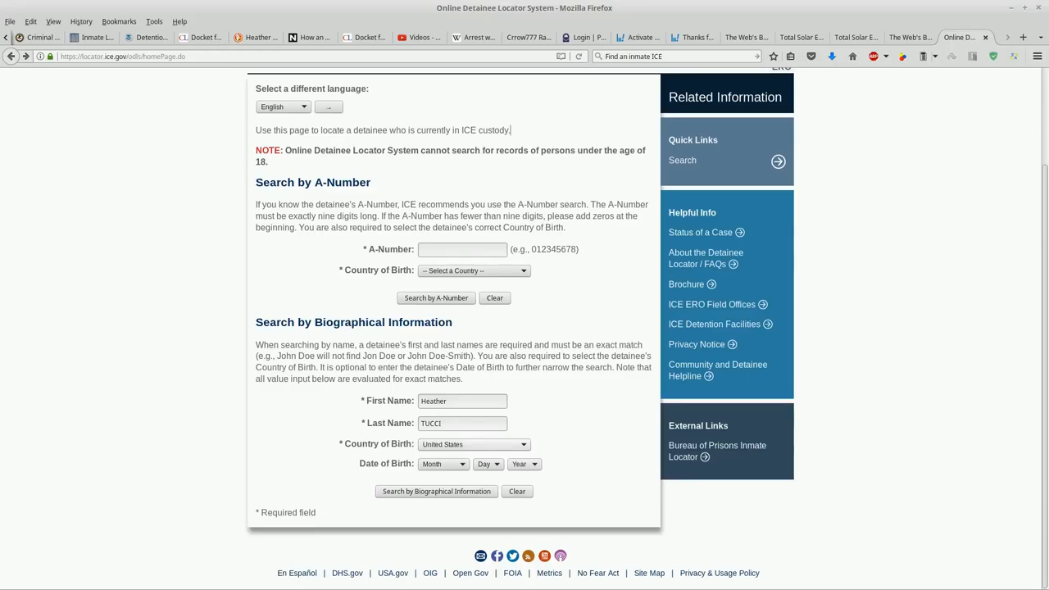
# - Rerun the Heather TUCCI name search, then search again with last name TUCCI-JARRAF
pyautogui.click(435, 491)
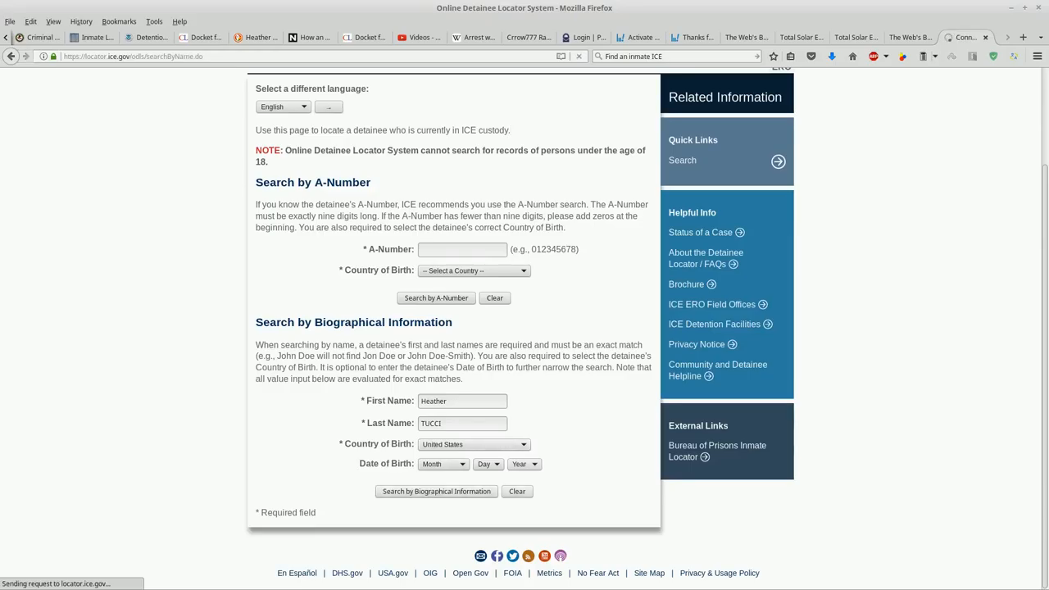
pyautogui.click(436, 491)
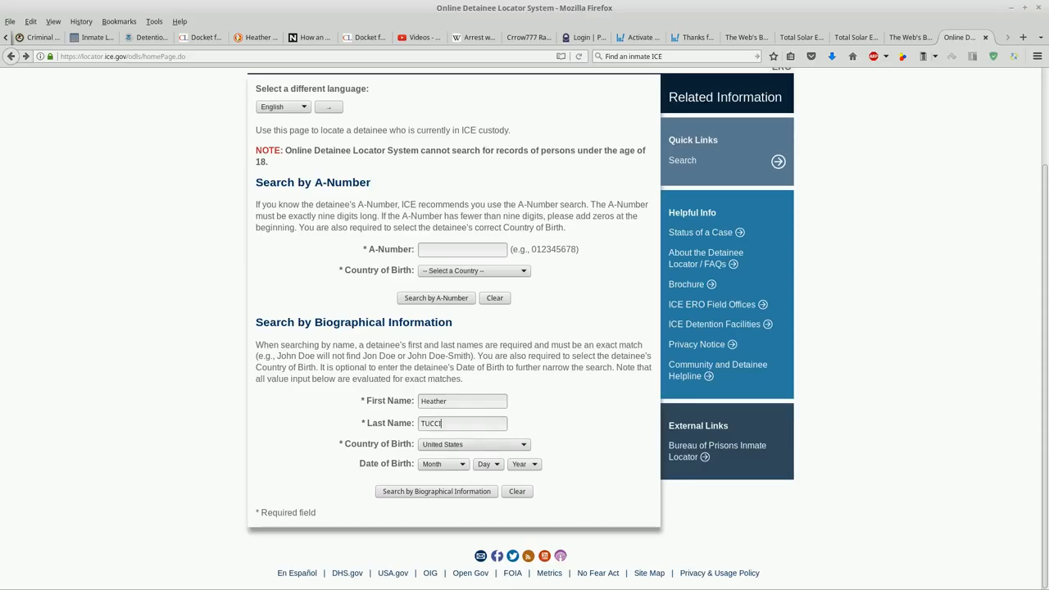
pyautogui.write('-JARRAF')
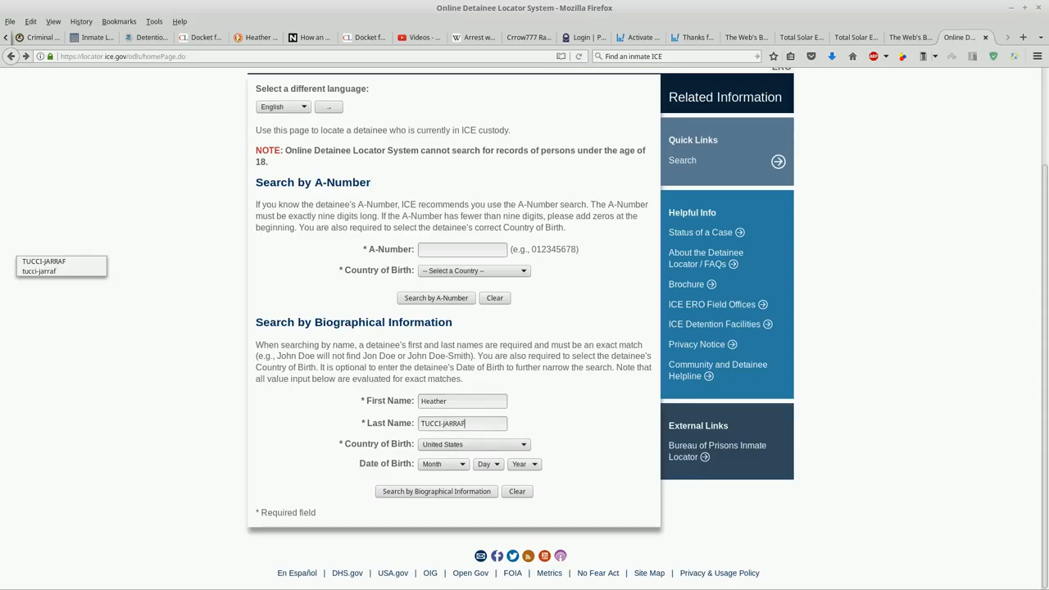
pyautogui.click(436, 491)
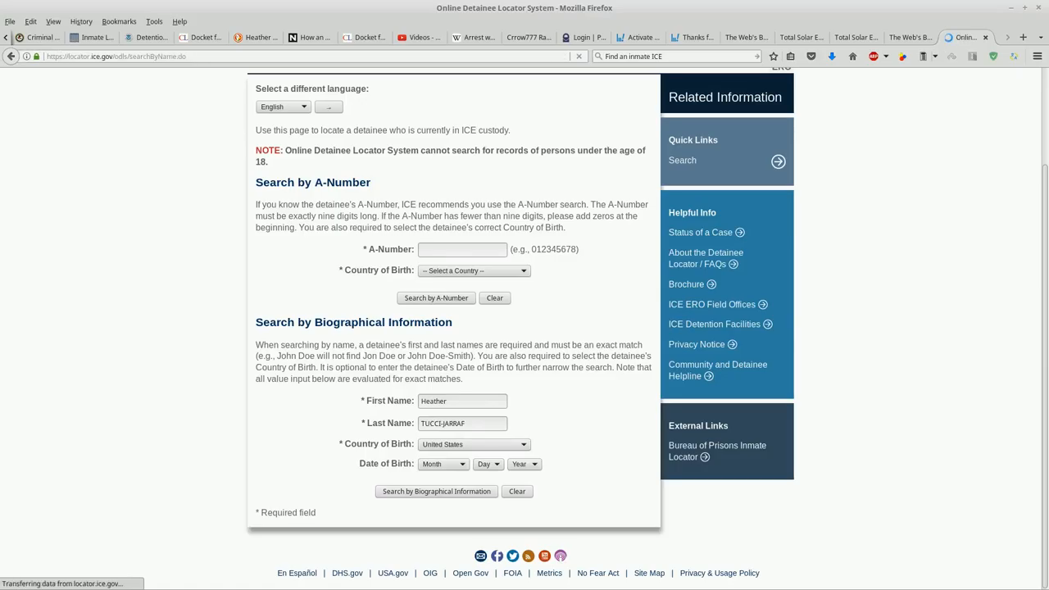
pyautogui.click(436, 491)
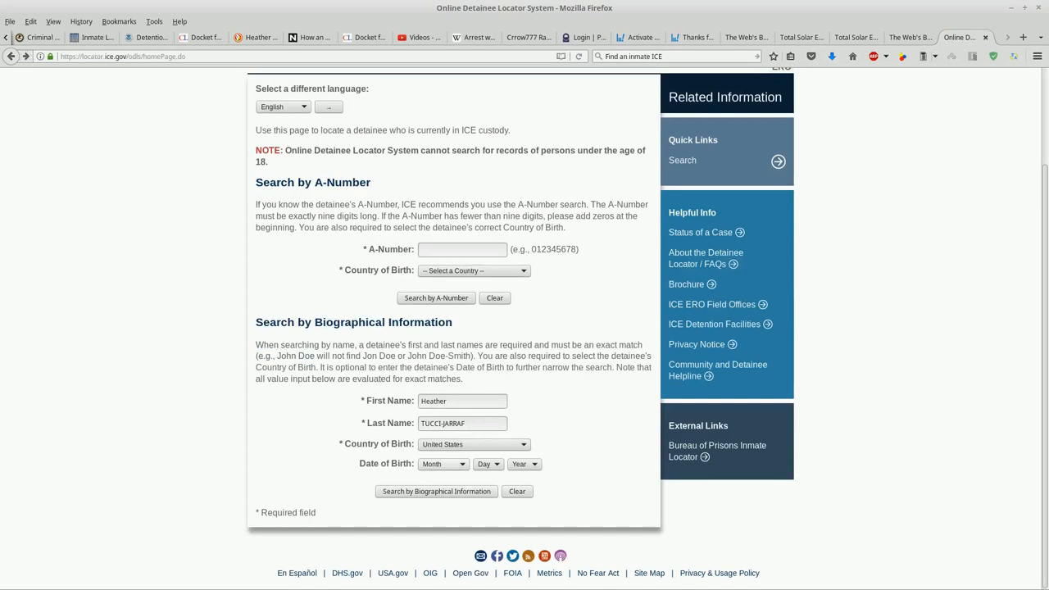
pyautogui.click(442, 464)
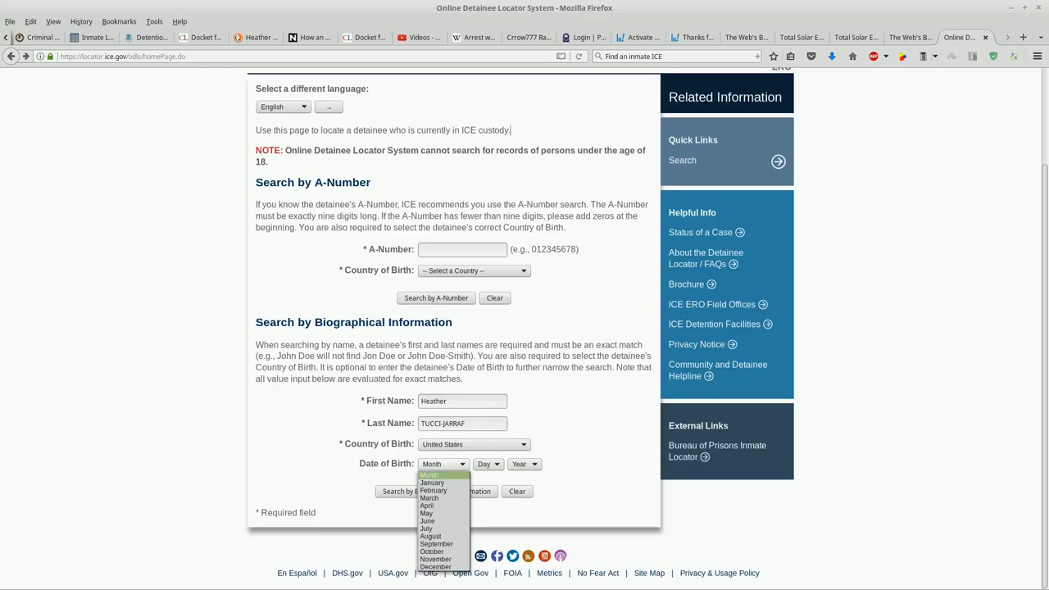
pyautogui.click(425, 529)
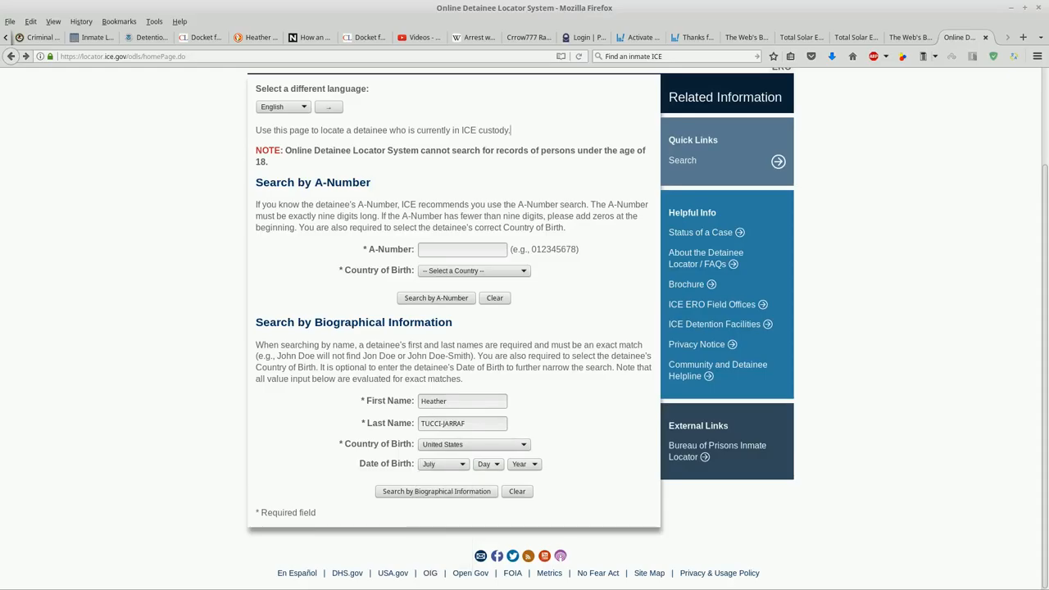
pyautogui.click(488, 464)
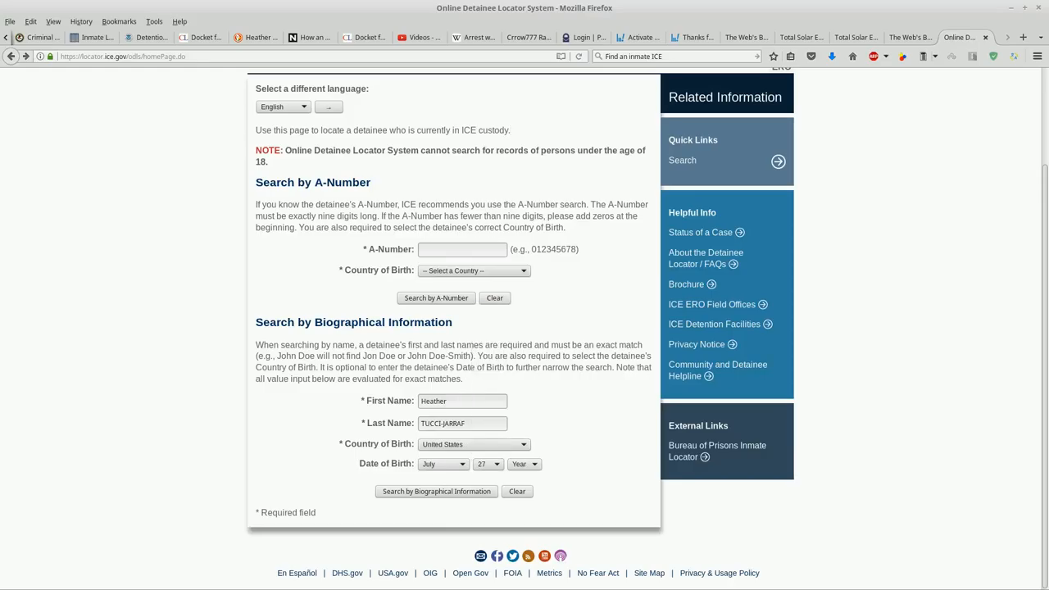
pyautogui.click(523, 464)
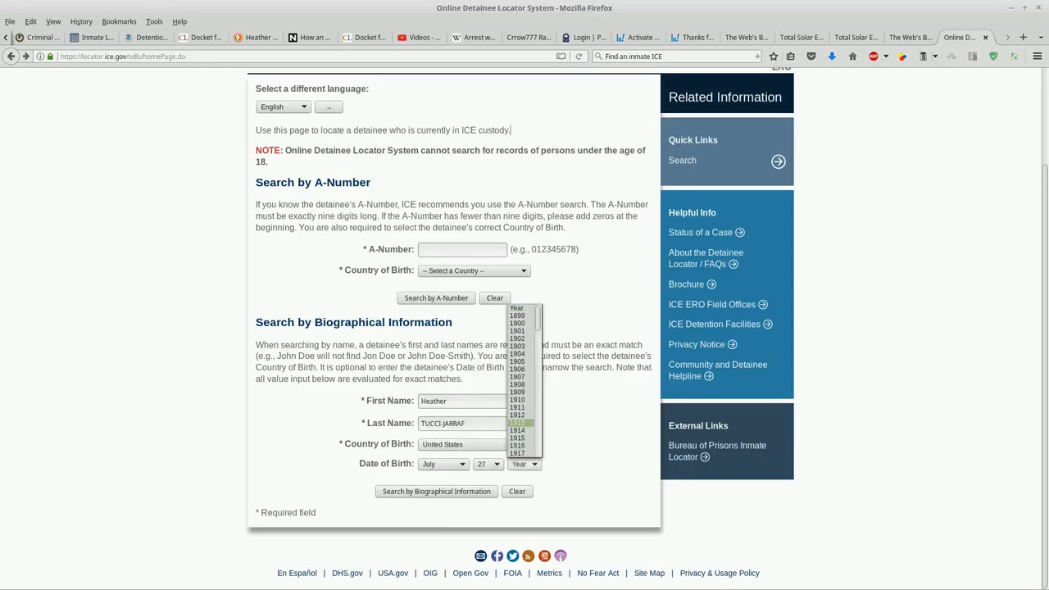
pyautogui.scroll(-3)
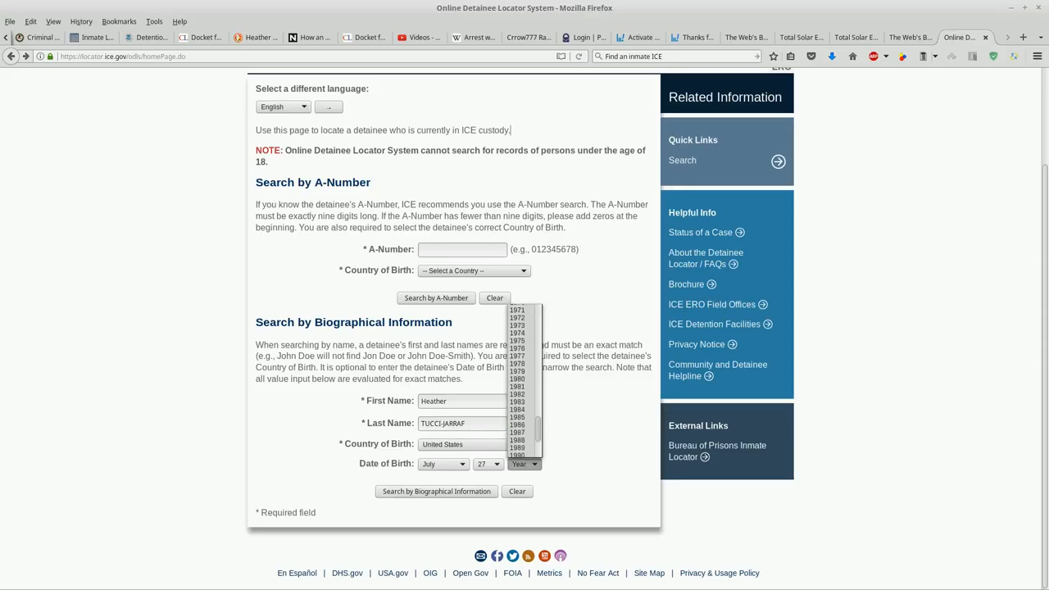
pyautogui.moveTo(517, 318)
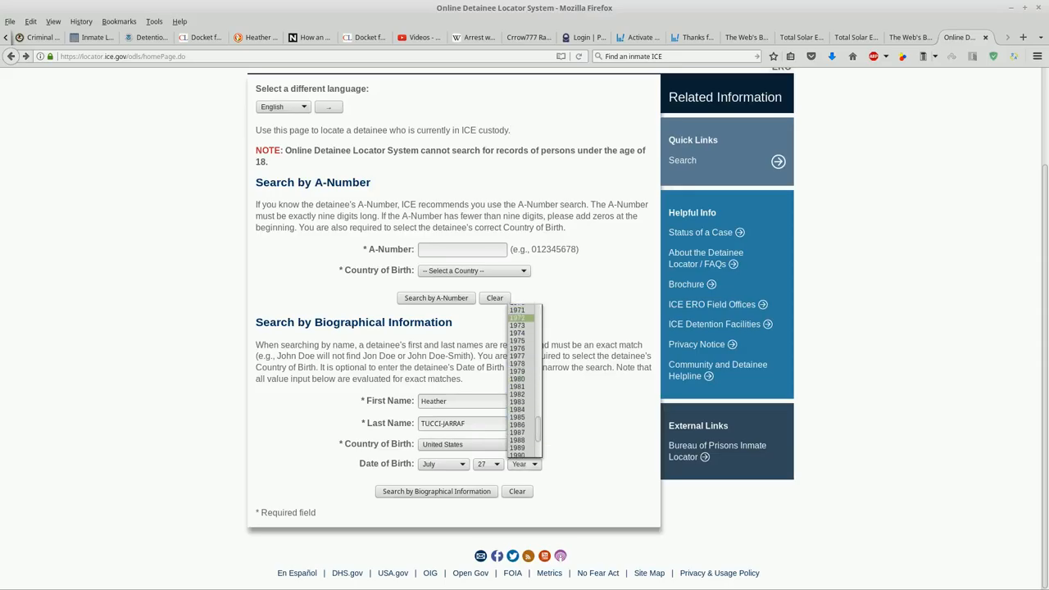
pyautogui.click(517, 317)
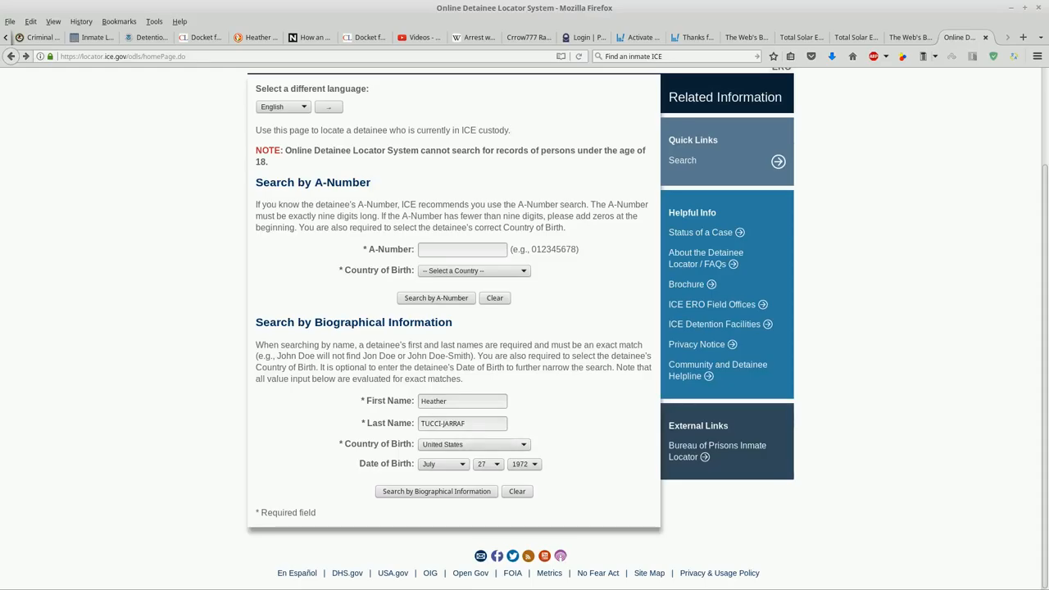
pyautogui.click(435, 491)
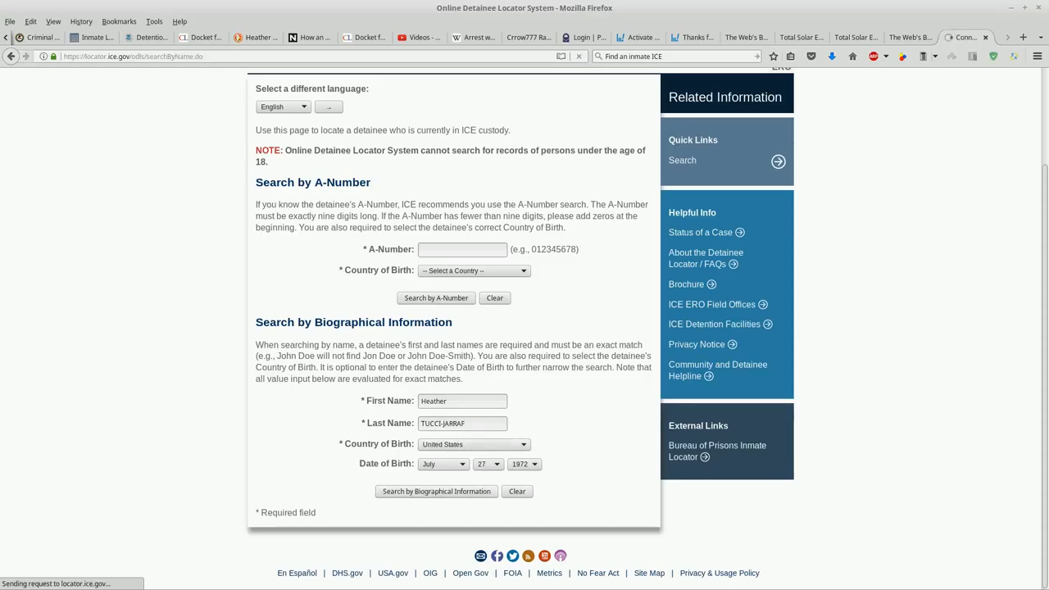
pyautogui.click(435, 491)
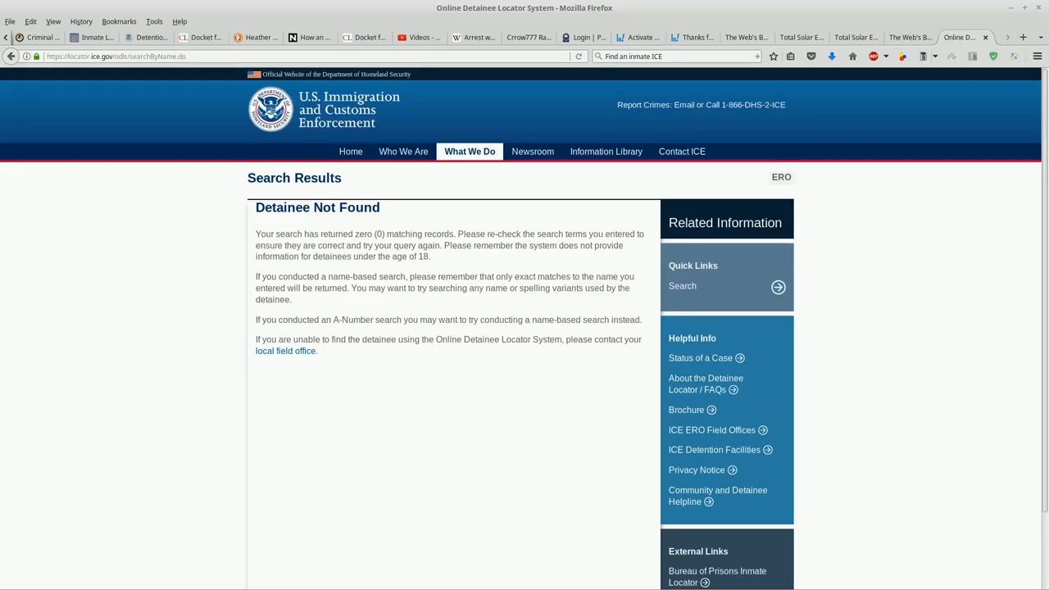
# - Open the About the Detainee Locator / FAQs page and highlight the word ODLS
pyautogui.click(705, 383)
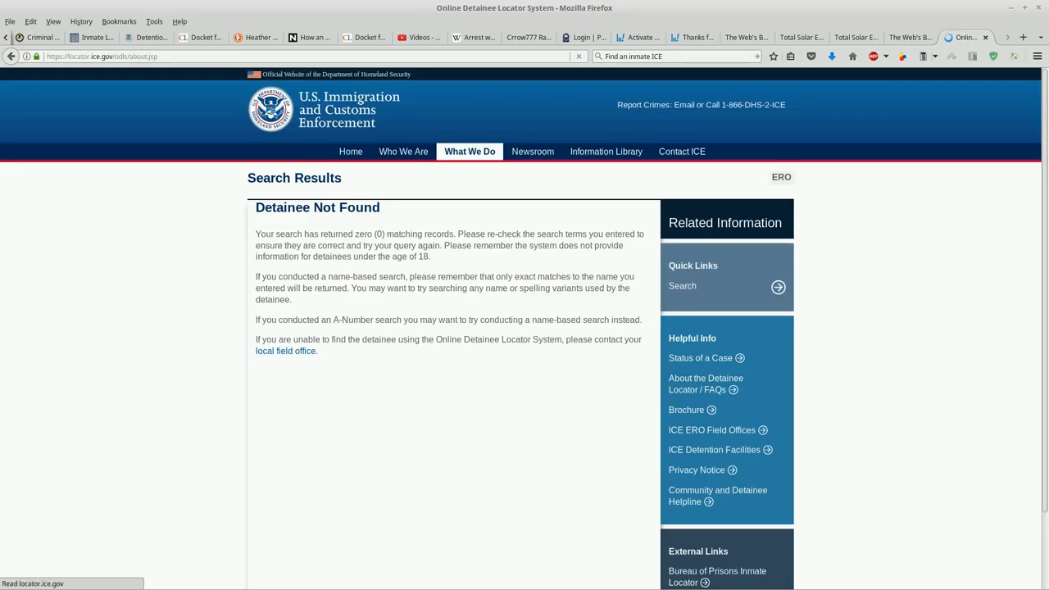
pyautogui.click(705, 384)
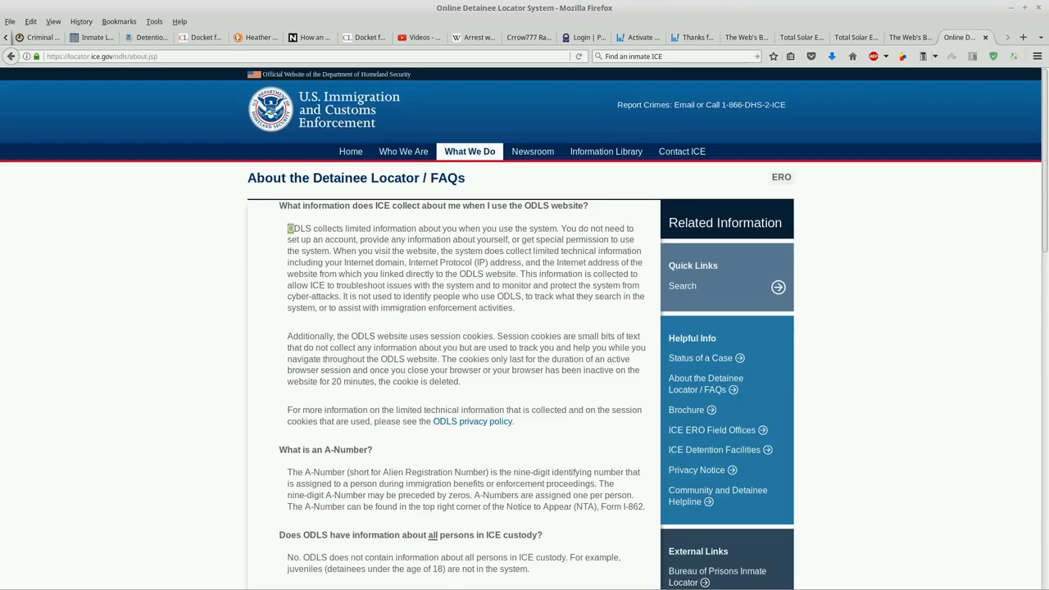
pyautogui.doubleClick(299, 228)
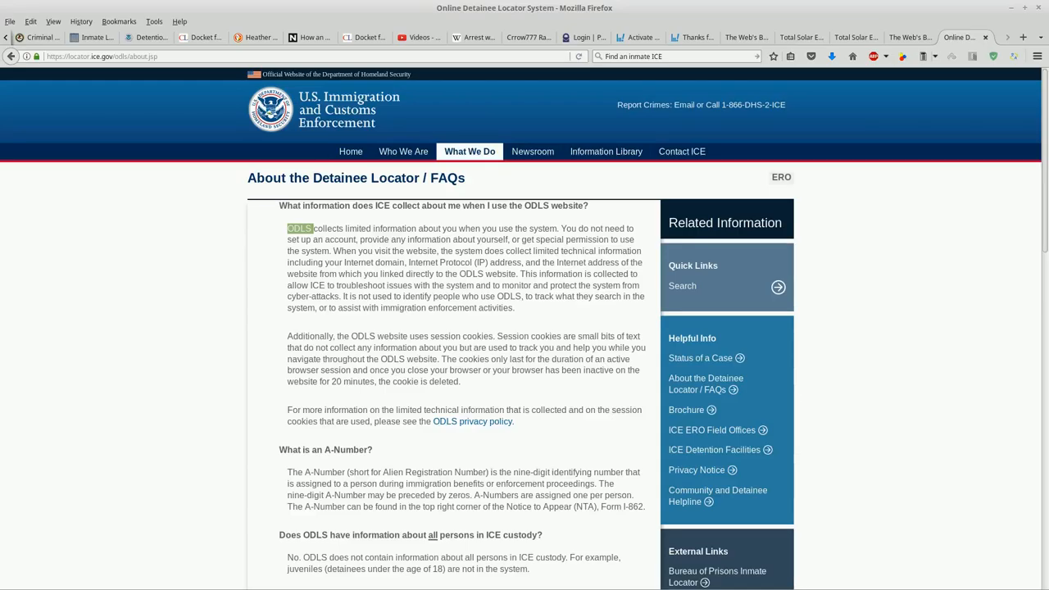
# - Scroll down the FAQ page to the A-Number and ICE custody answers
pyautogui.scroll(-3)
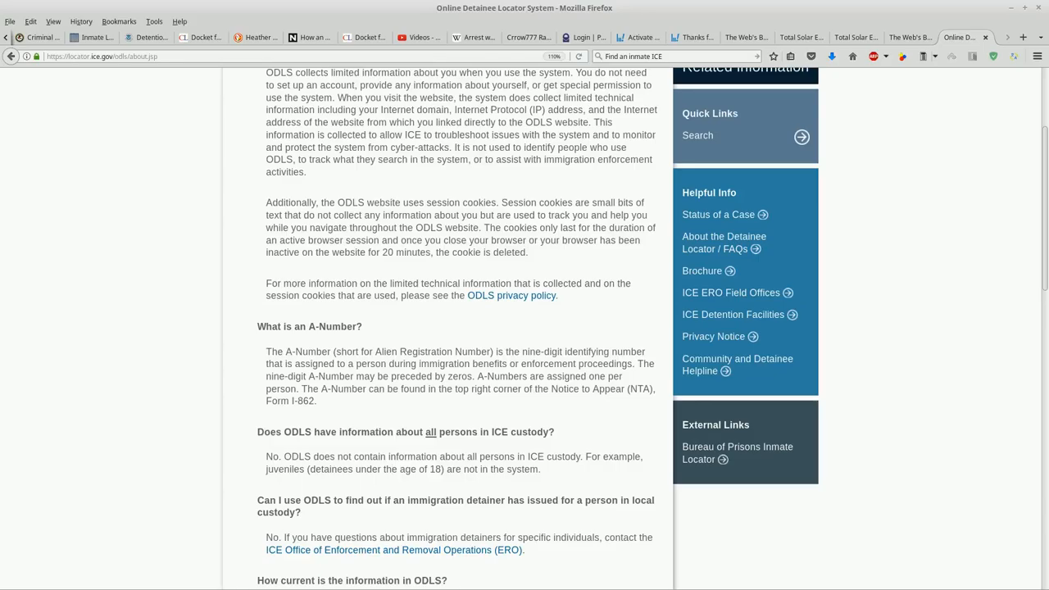
# - Zoom the FAQ page in and scroll to the answers on detainers, ODLS currency and transfers
pyautogui.press('ctrl+plus')
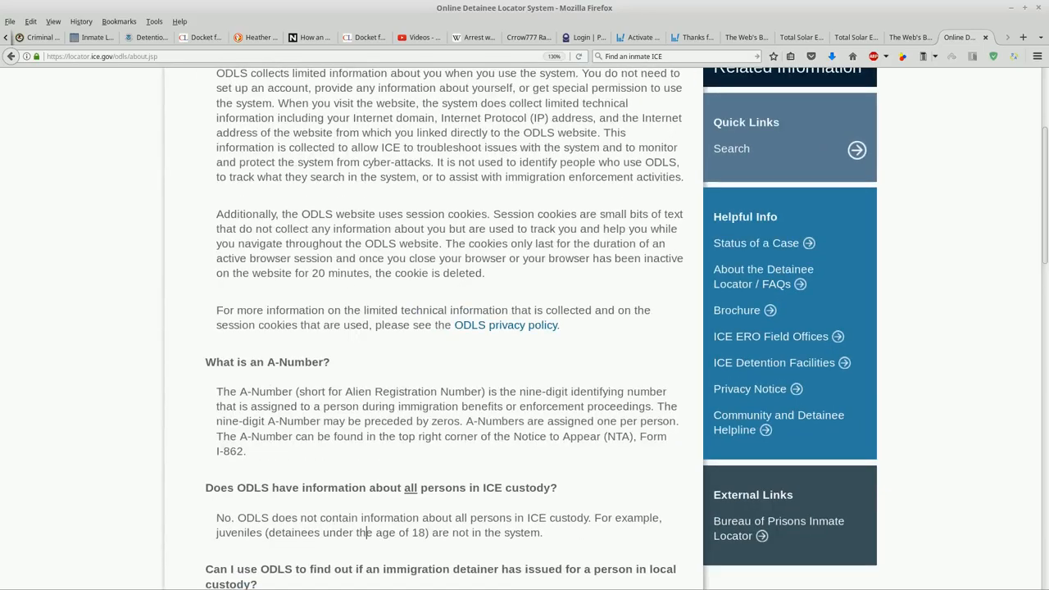
pyautogui.scroll(-3)
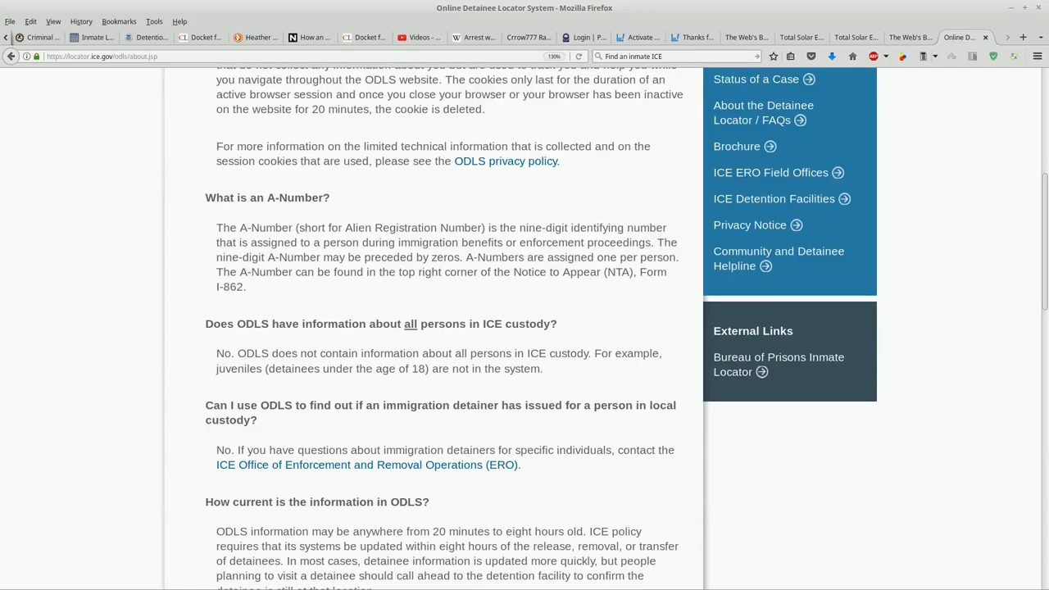
pyautogui.scroll(-3)
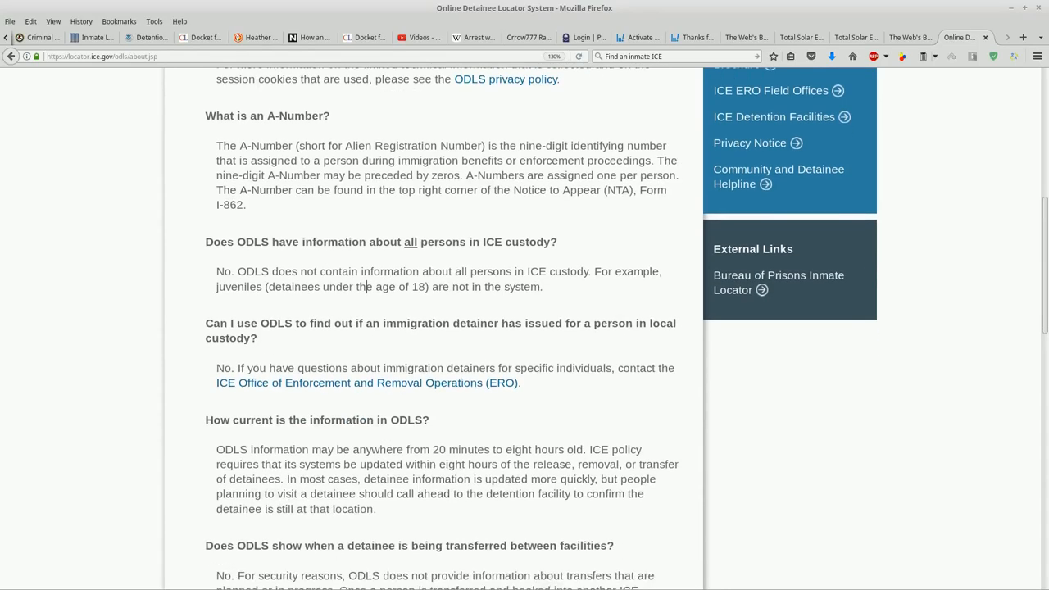
pyautogui.scroll(-3)
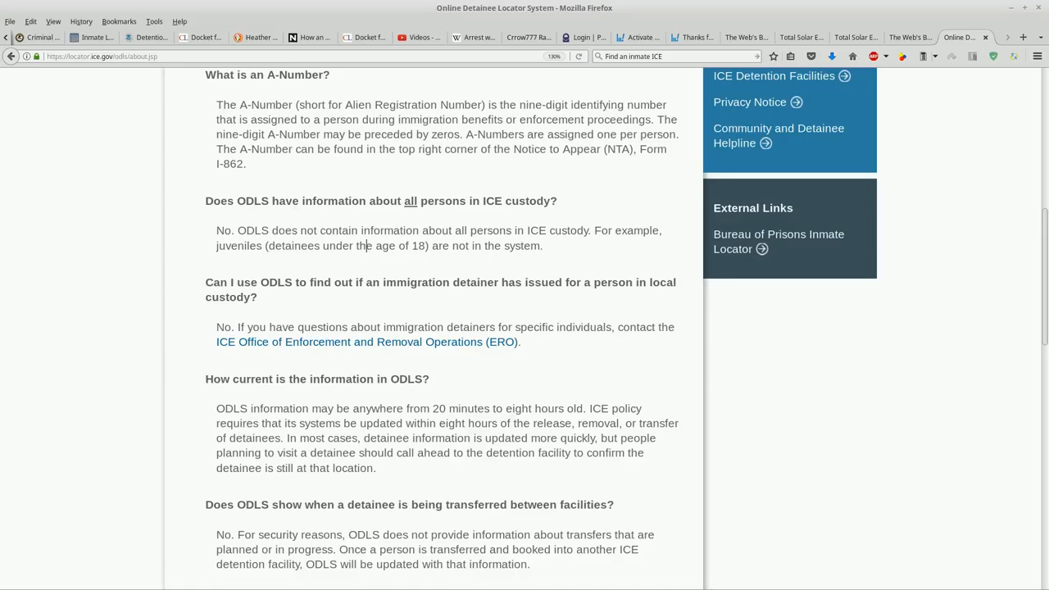
pyautogui.moveTo(204, 379); pyautogui.dragTo(377, 468)
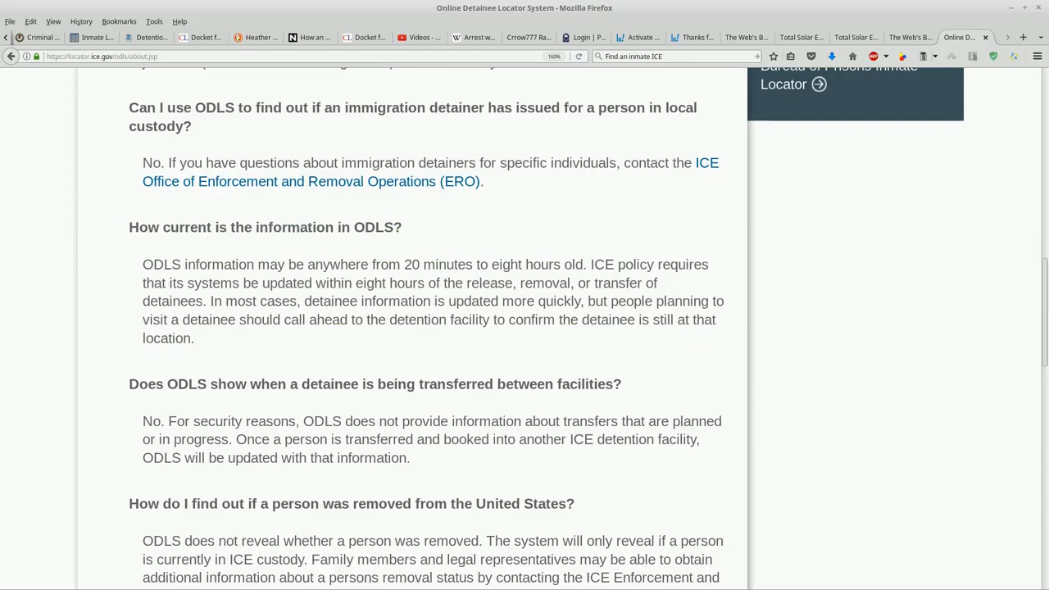
pyautogui.click(195, 338)
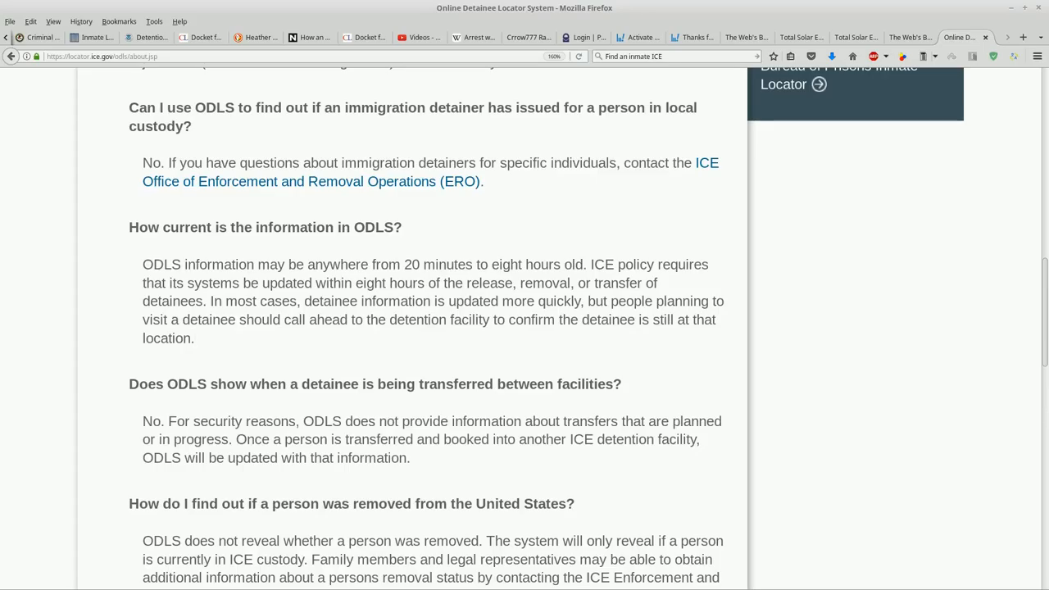
pyautogui.click(194, 338)
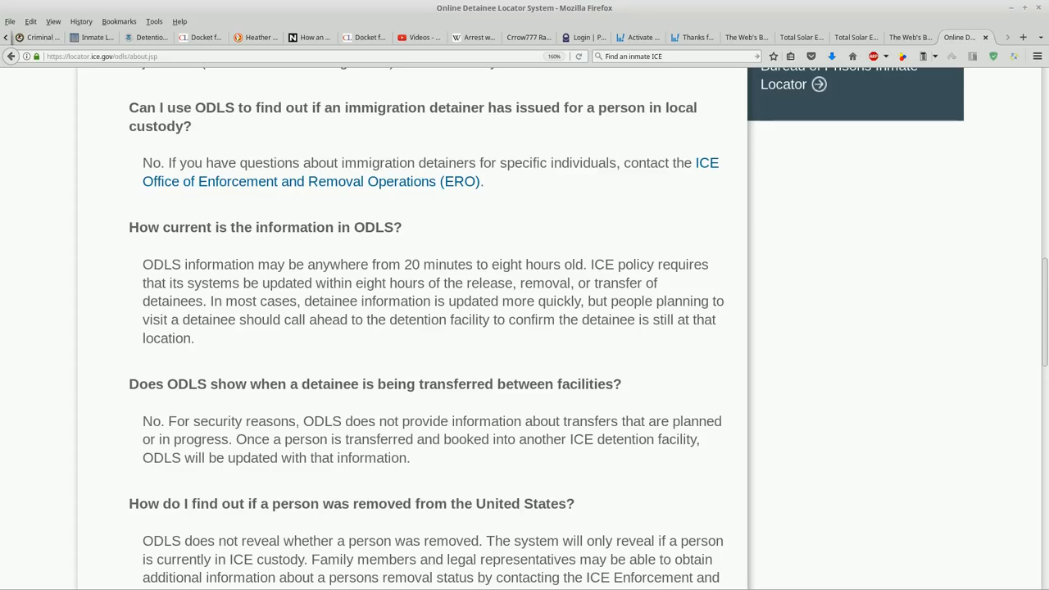
pyautogui.click(195, 338)
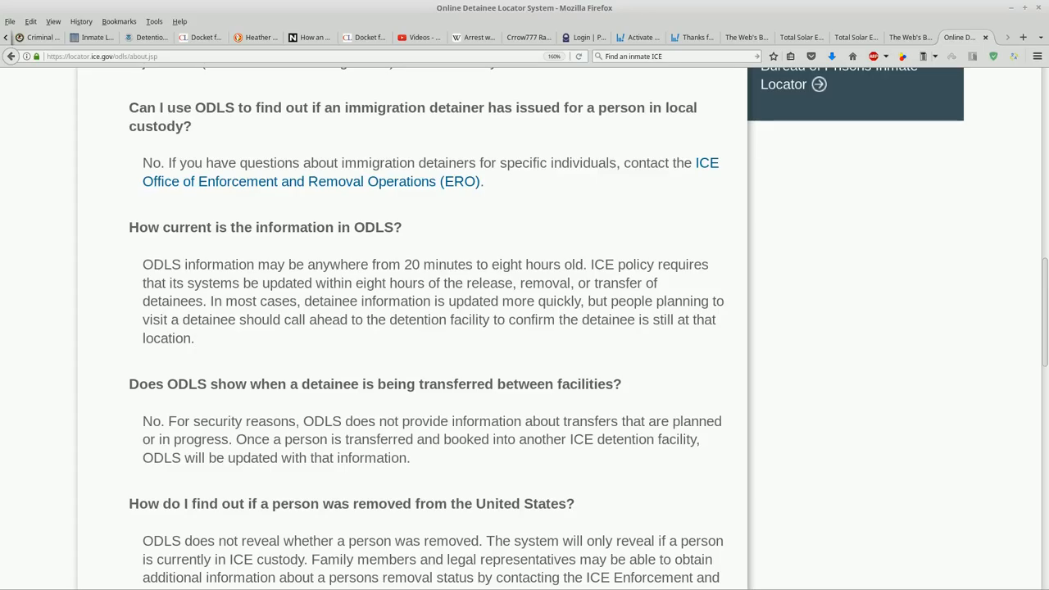
pyautogui.click(194, 338)
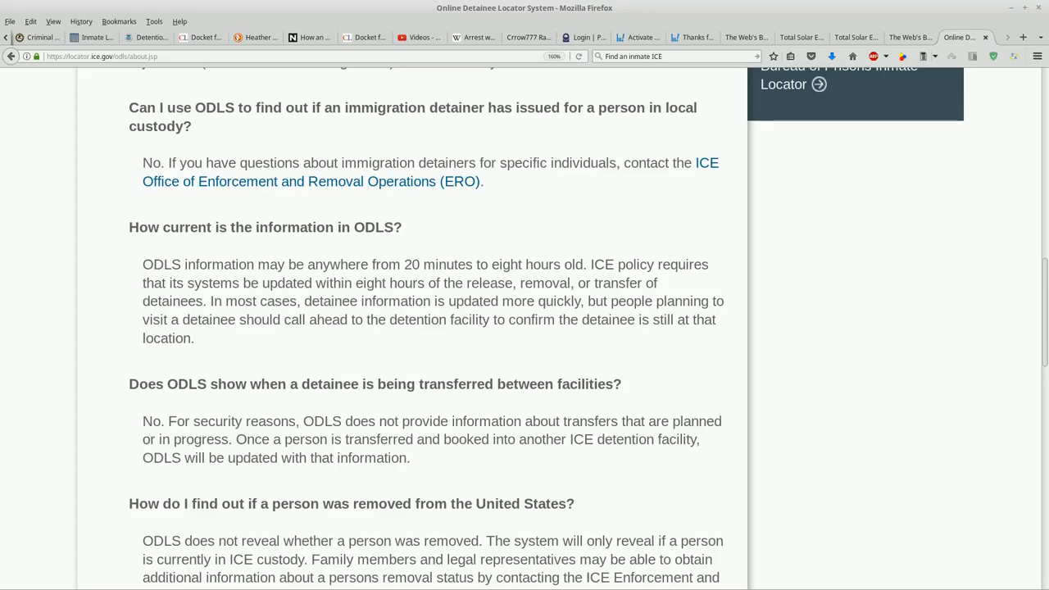
# - Highlight the eight-hour update policy sentence in the 'How current is ODLS' answer
pyautogui.moveTo(590, 264); pyautogui.dragTo(624, 283)
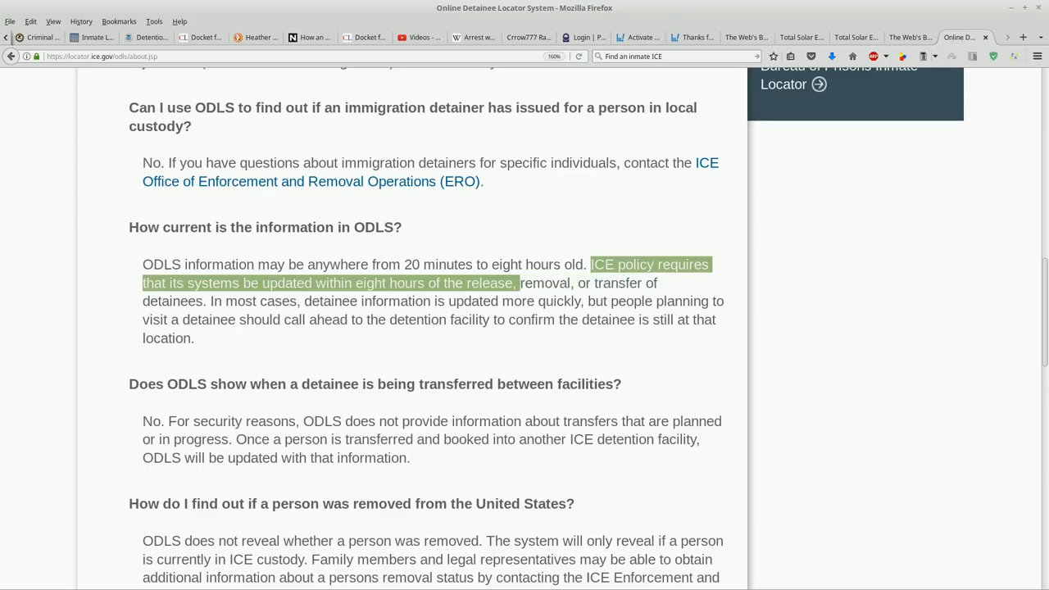
pyautogui.moveTo(517, 283); pyautogui.dragTo(197, 320)
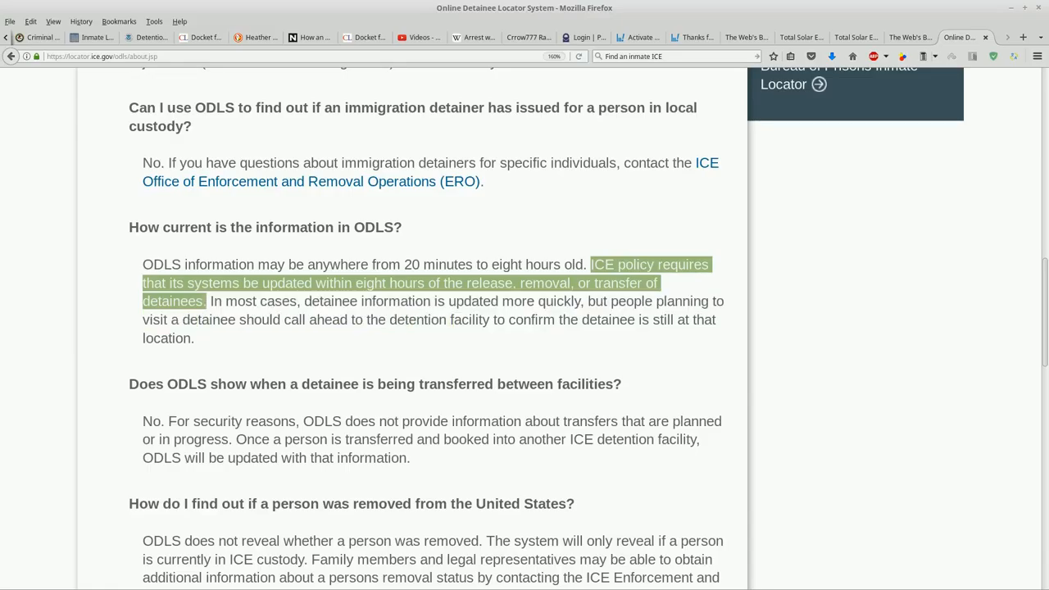
pyautogui.scroll(3)
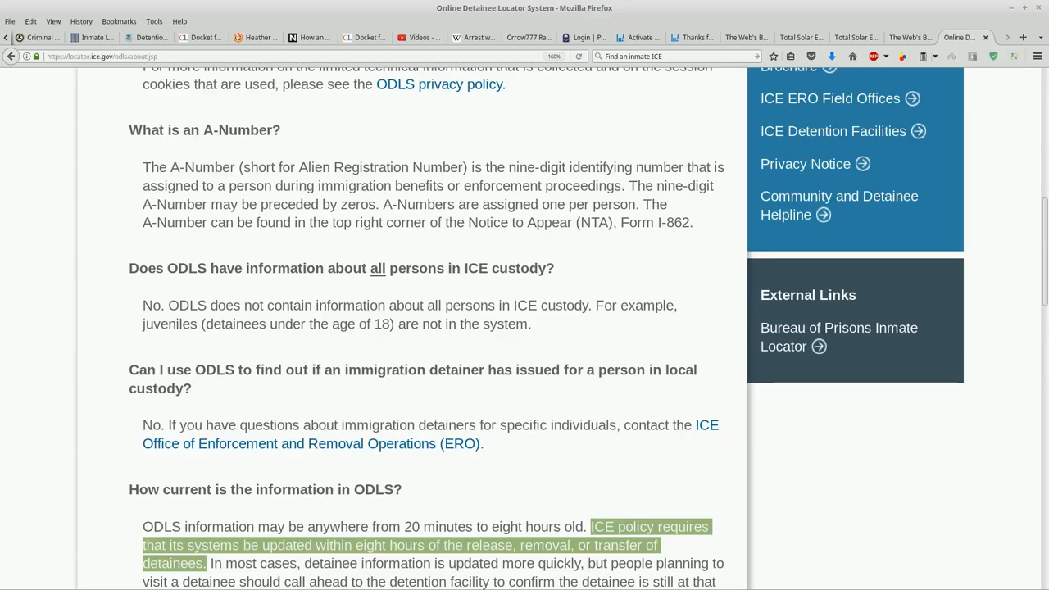
pyautogui.scroll(-3)
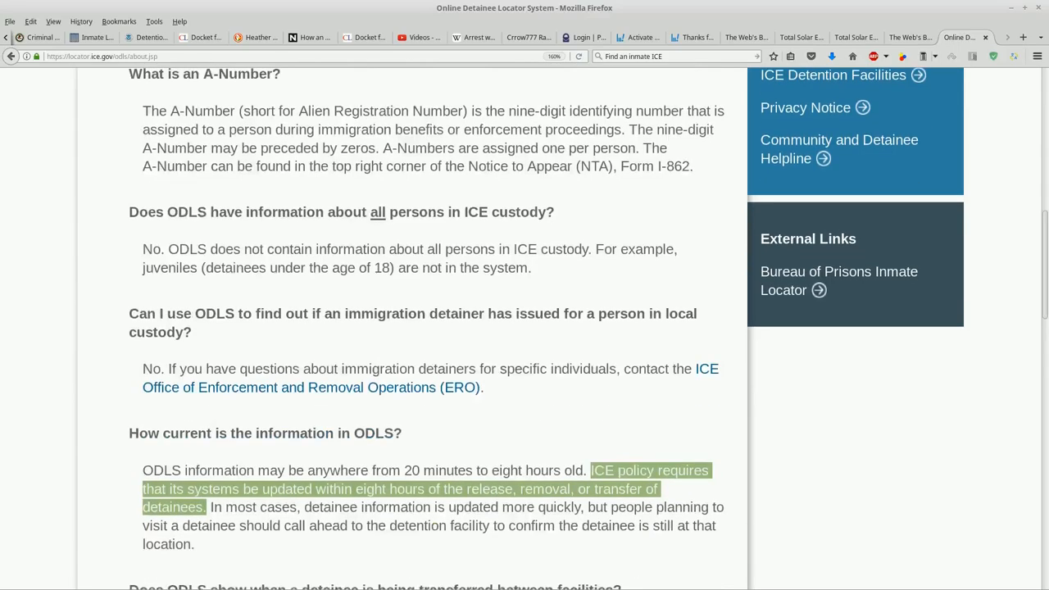
pyautogui.scroll(-3)
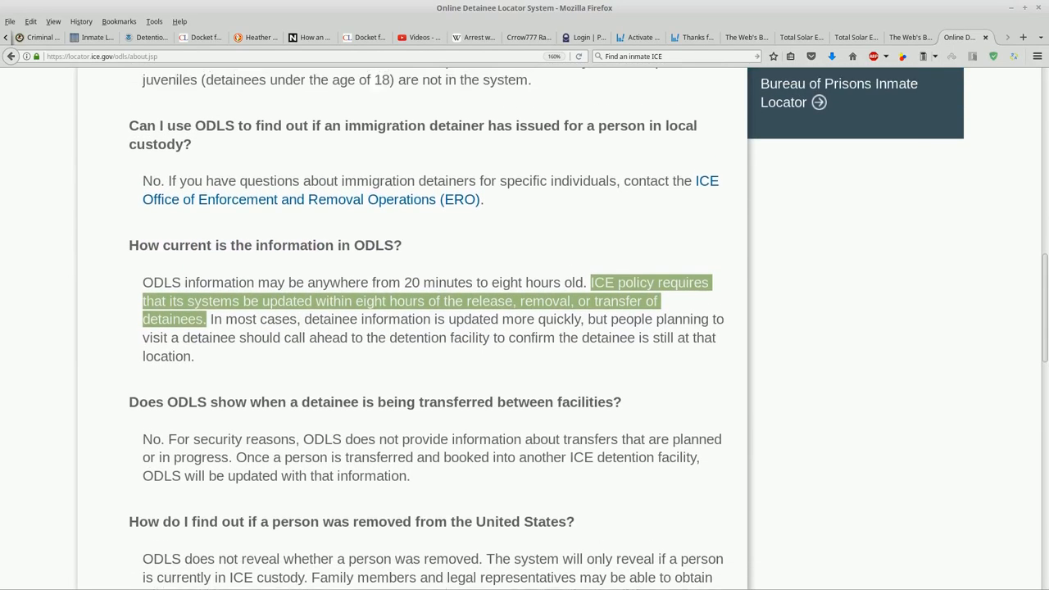
pyautogui.scroll(3)
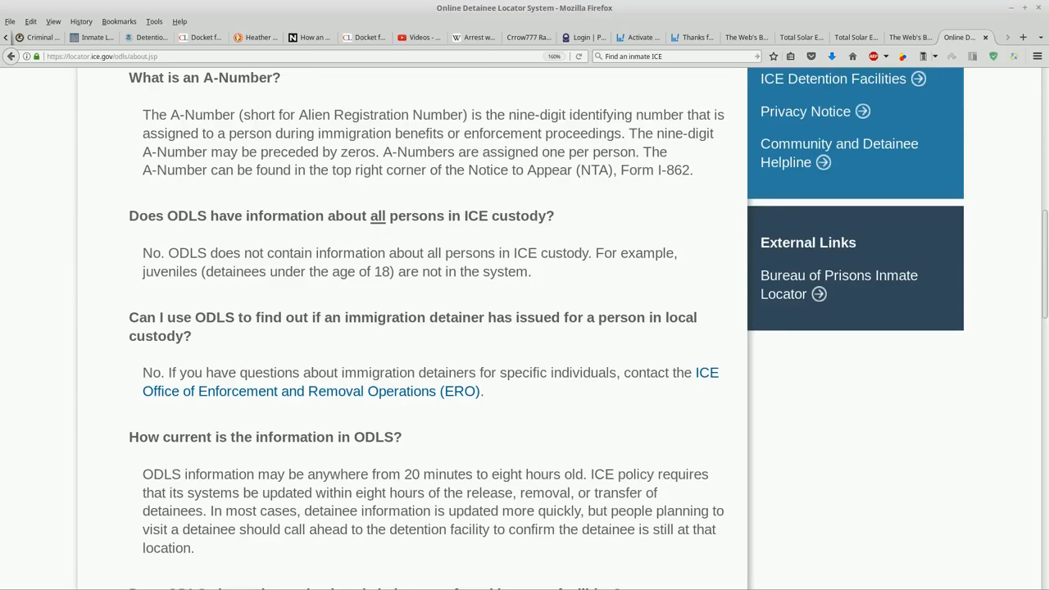
# - Highlight the sentence explaining that ODLS does not include some persons
pyautogui.moveTo(597, 252); pyautogui.dragTo(531, 271)
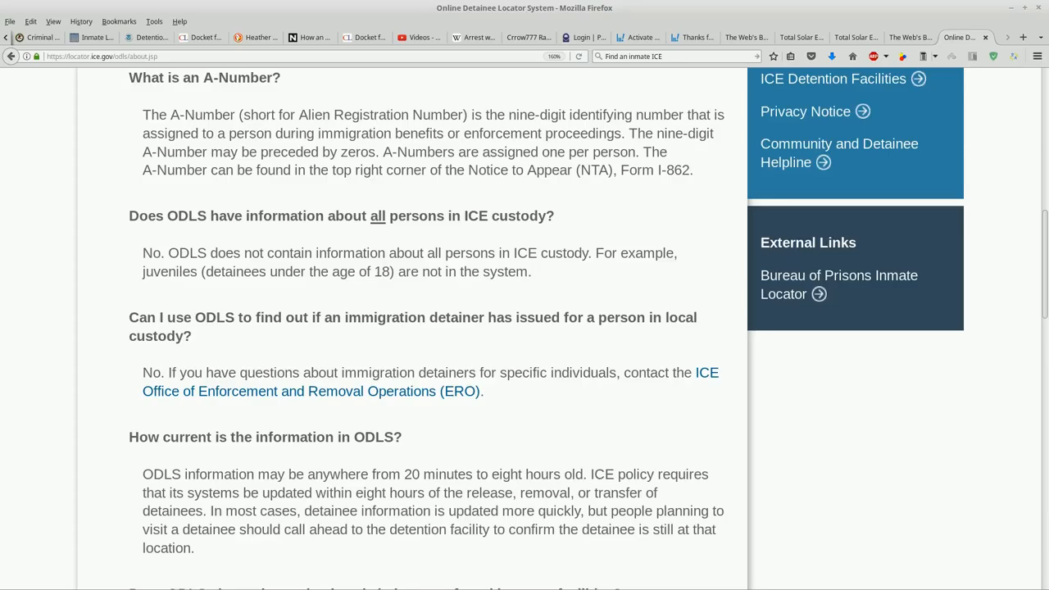
pyautogui.moveTo(143, 253); pyautogui.dragTo(495, 252)
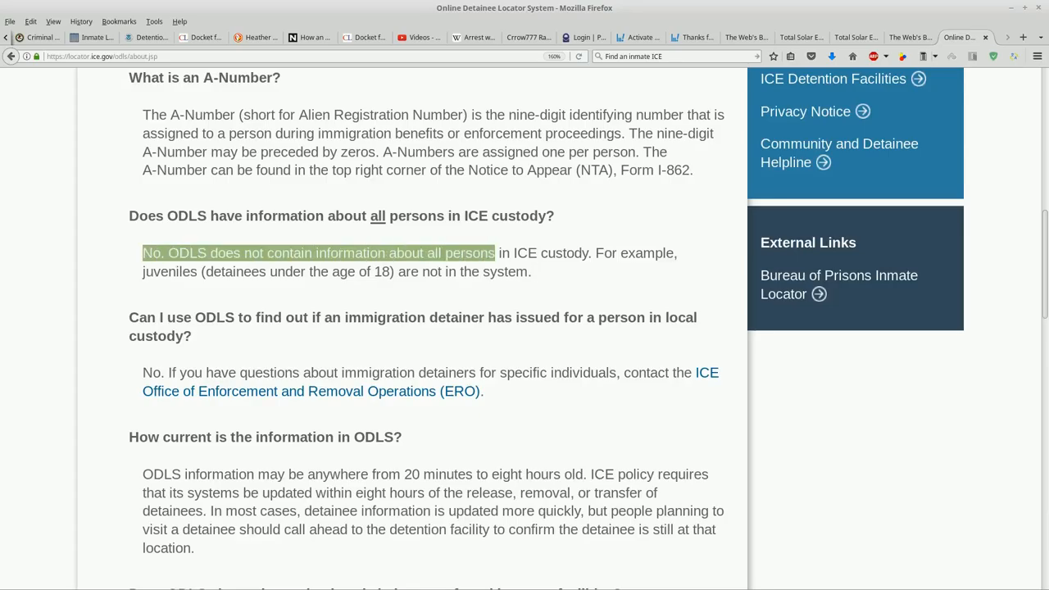
pyautogui.moveTo(494, 253); pyautogui.dragTo(590, 252)
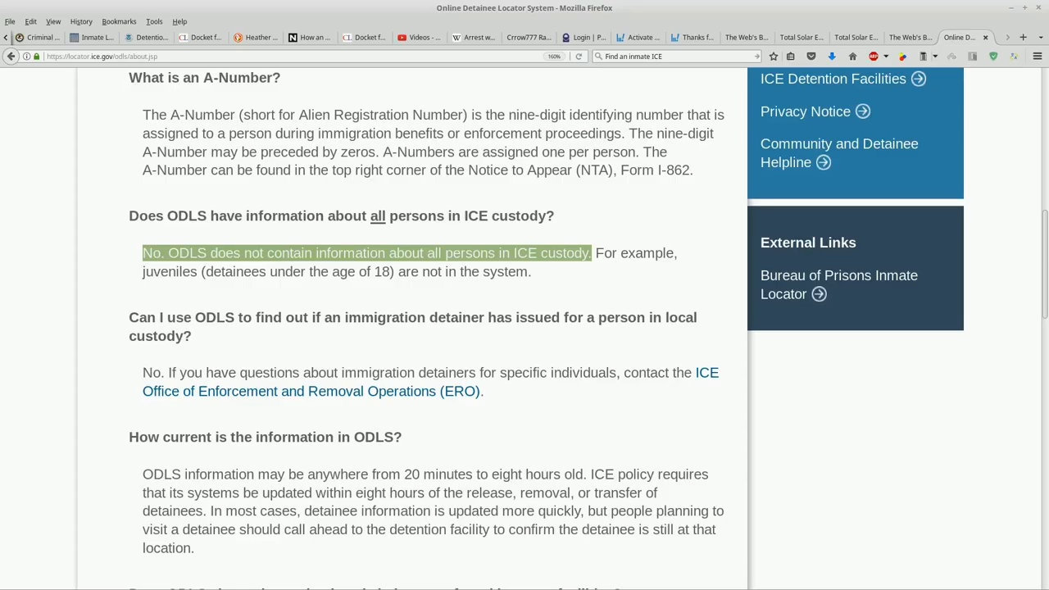
pyautogui.scroll(-3)
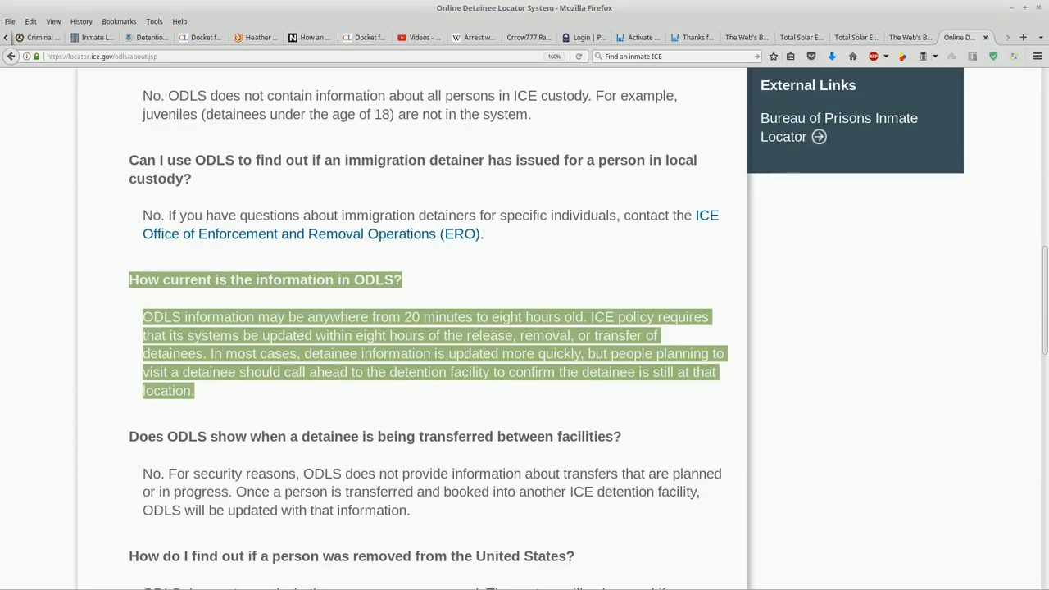
pyautogui.scroll(3)
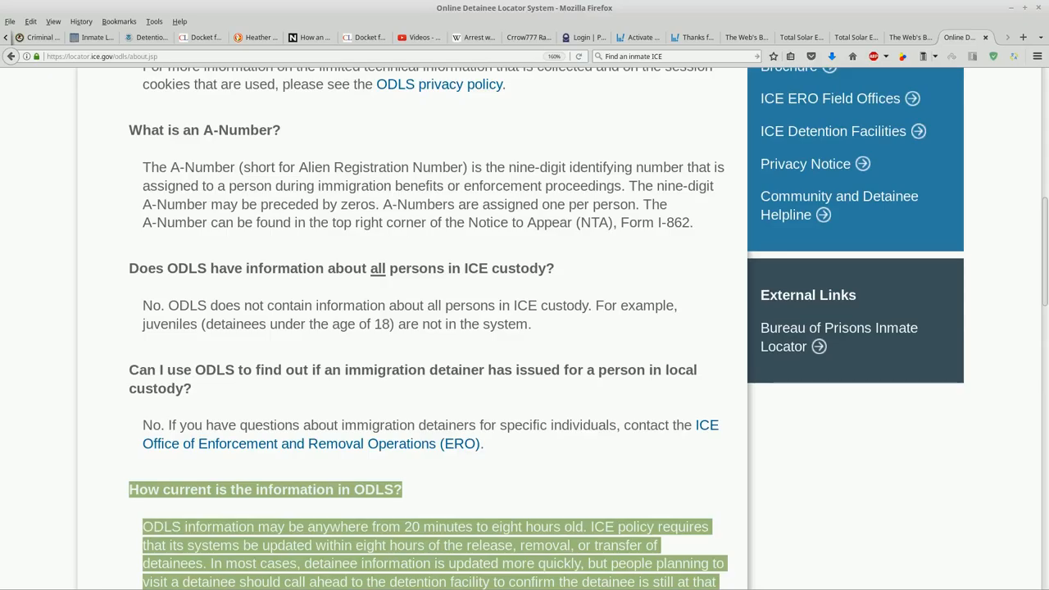
pyautogui.scroll(-3)
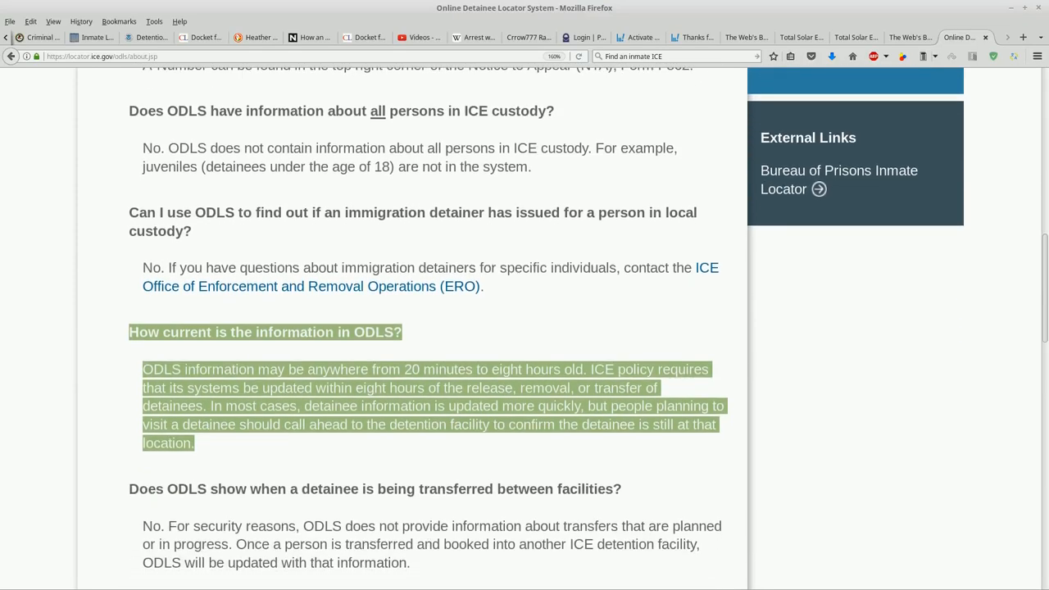
pyautogui.scroll(-3)
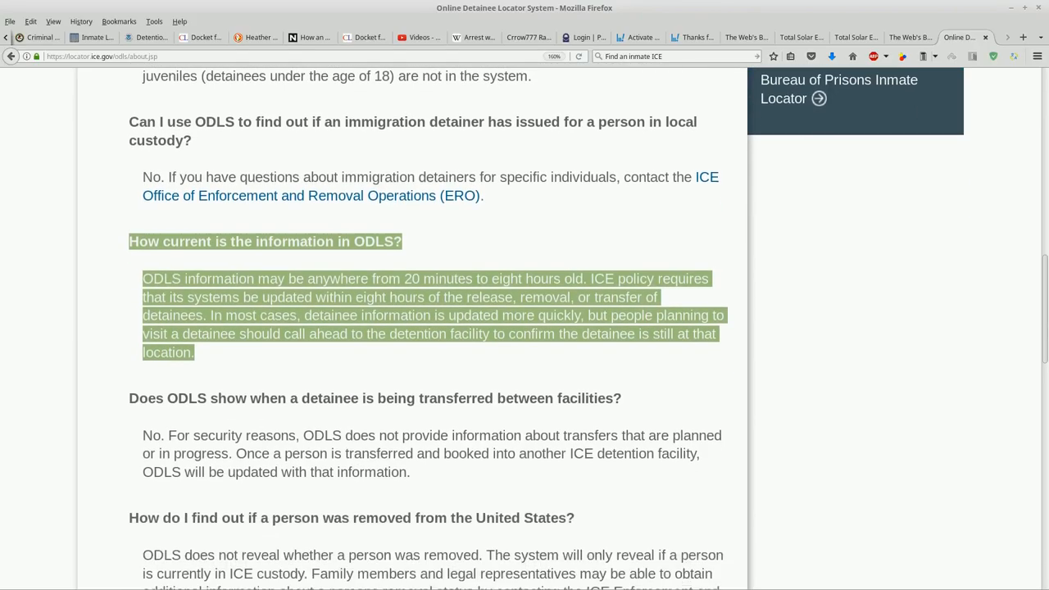
pyautogui.scroll(-3)
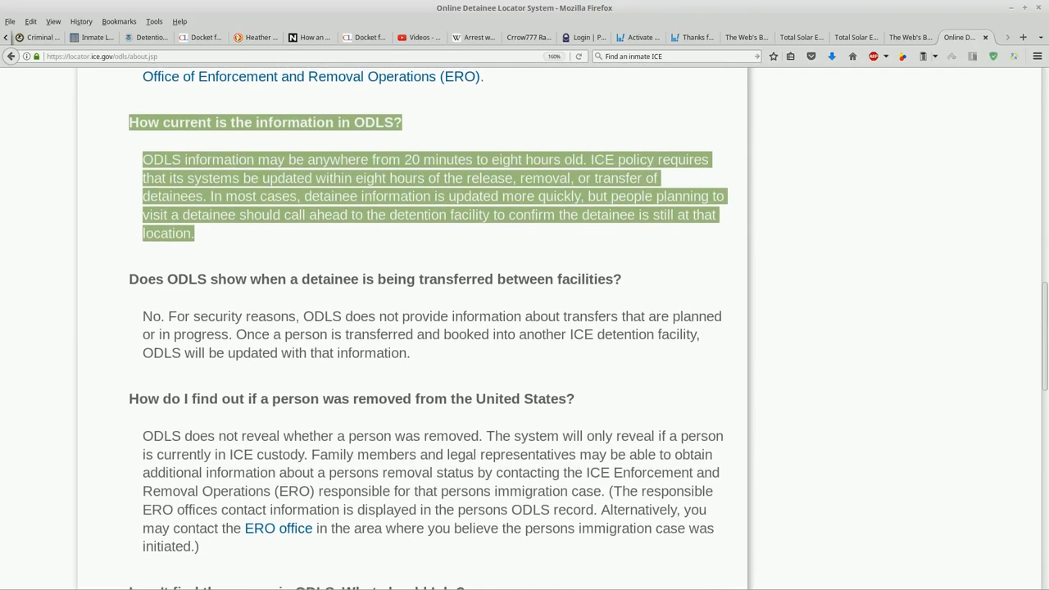
pyautogui.scroll(-3)
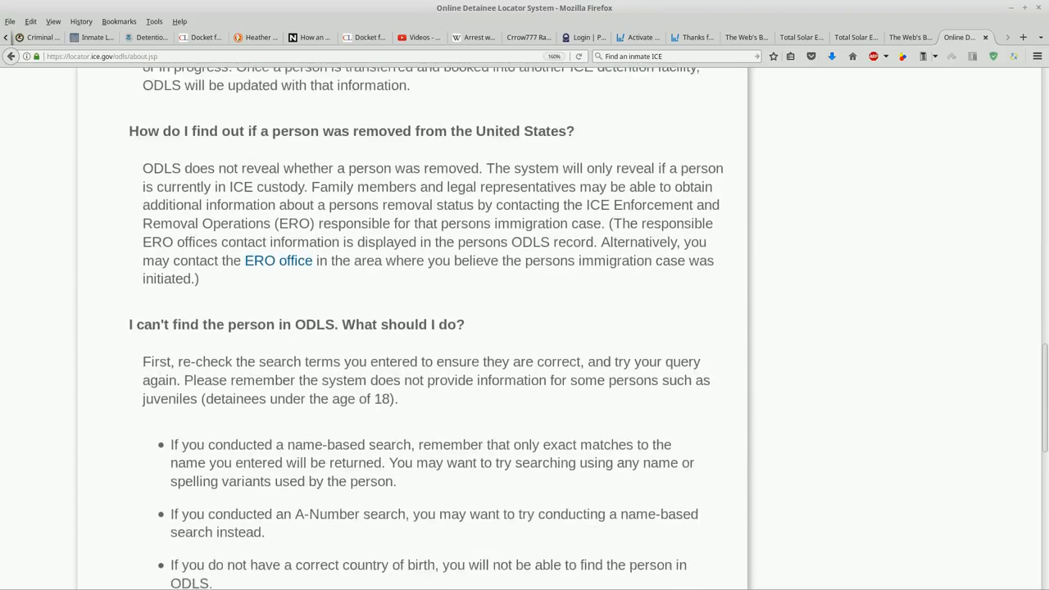
pyautogui.scroll(-3)
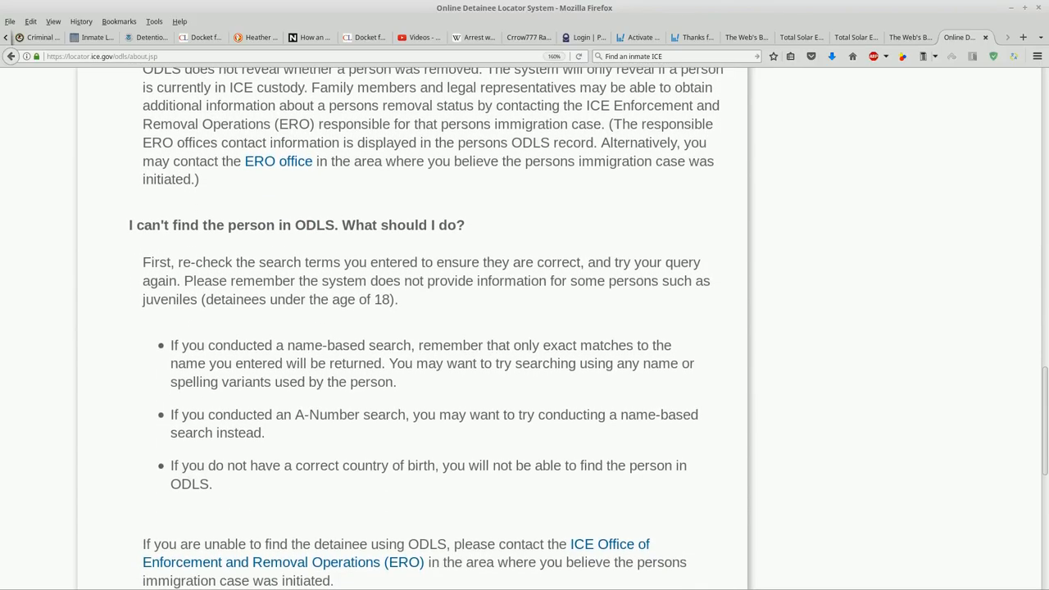
pyautogui.scroll(3)
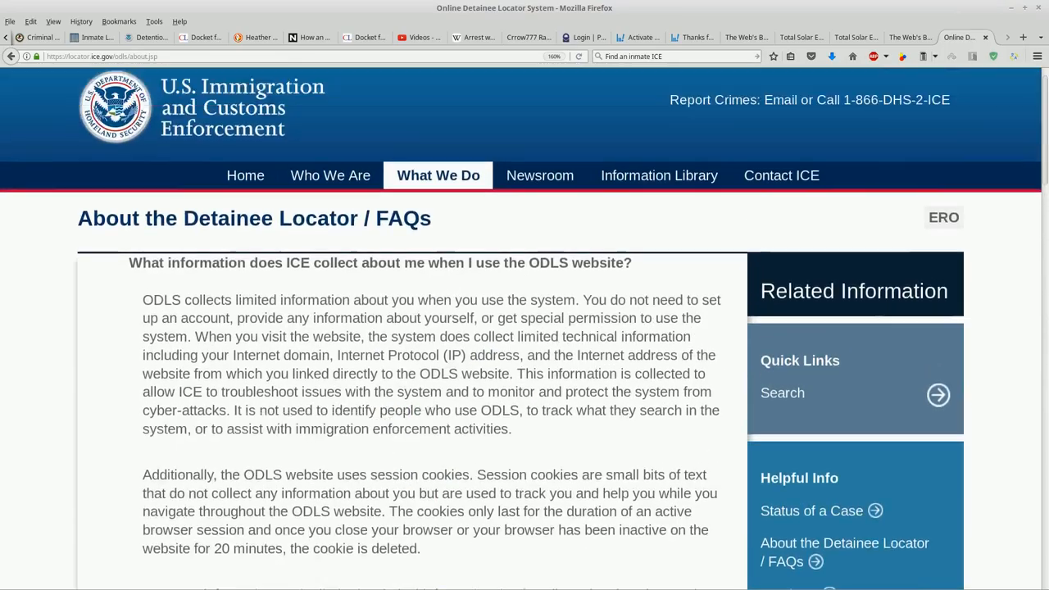
# - Scroll the ODLS search form, with Heather still entered as first name
pyautogui.scroll(3)
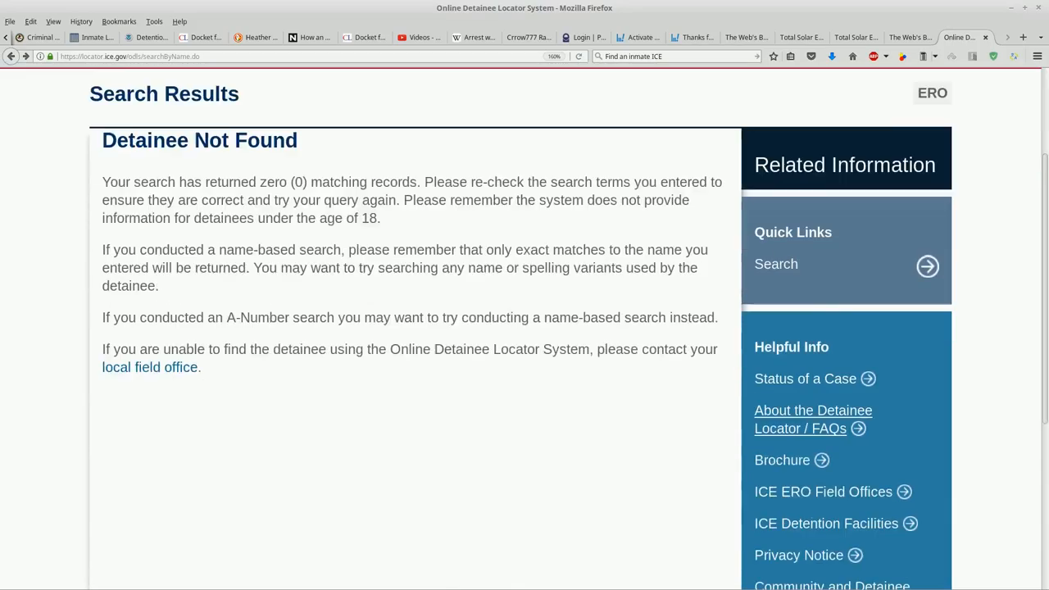
pyautogui.scroll(-3)
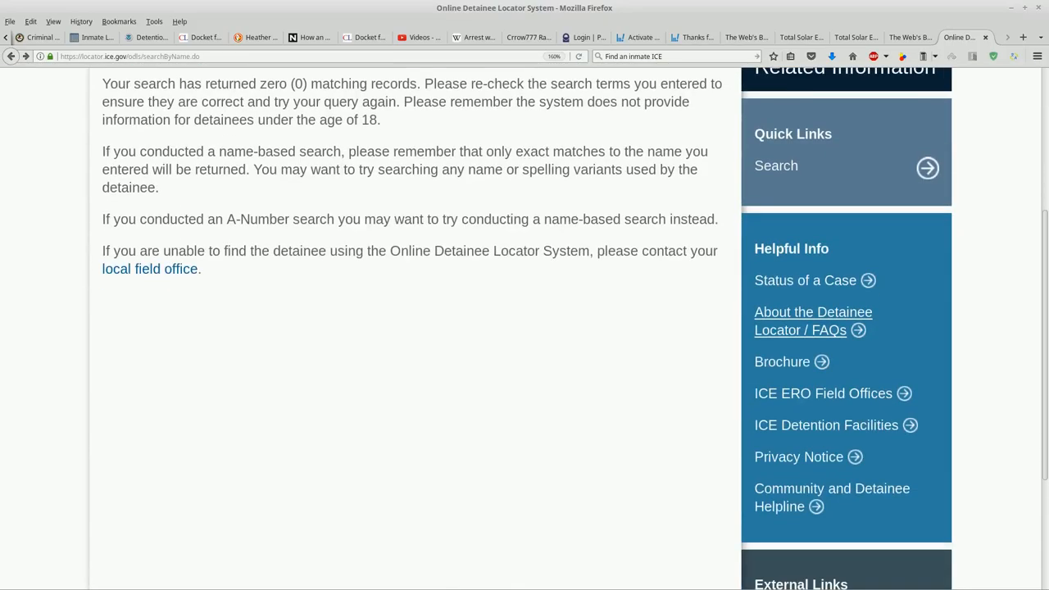
pyautogui.scroll(3)
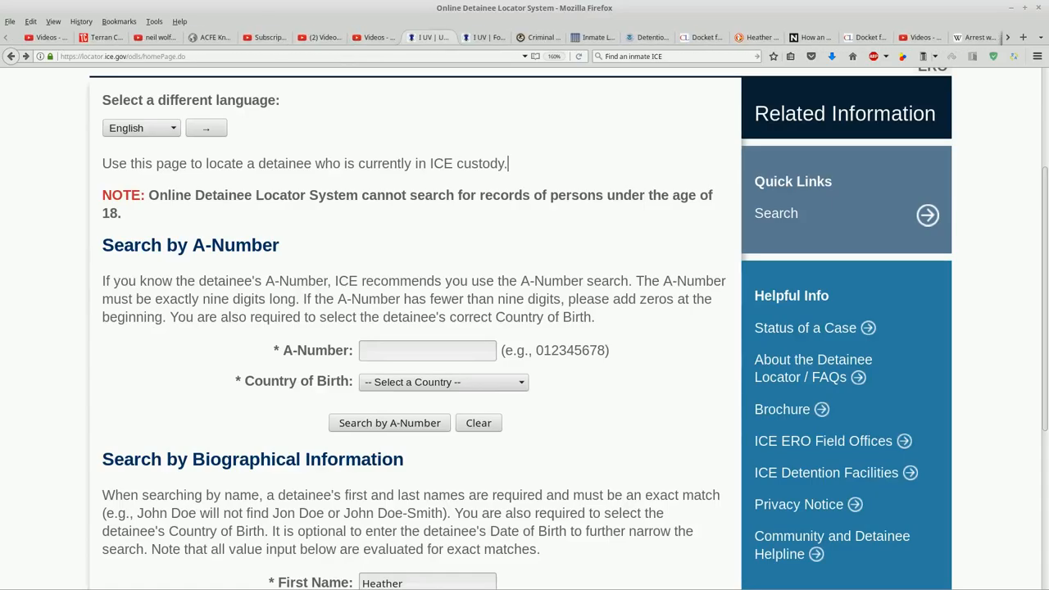
pyautogui.click(425, 37)
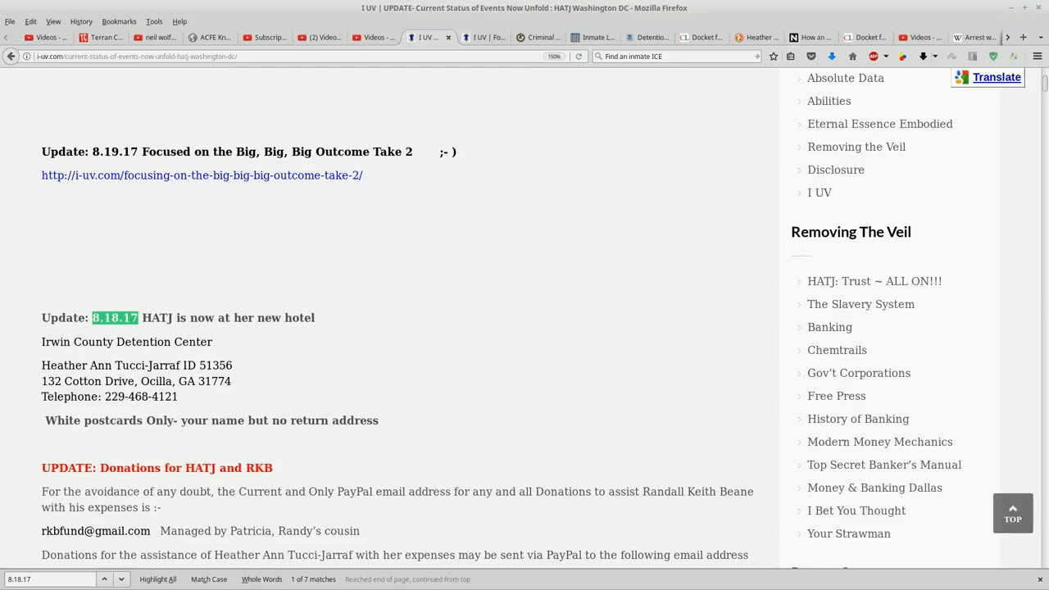
pyautogui.scroll(3)
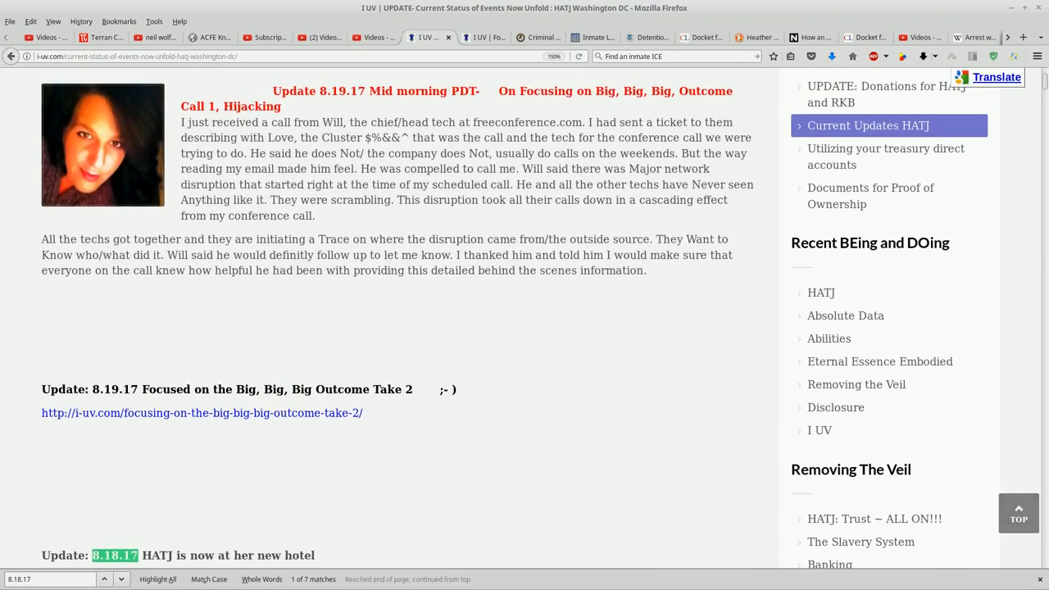
pyautogui.scroll(-3)
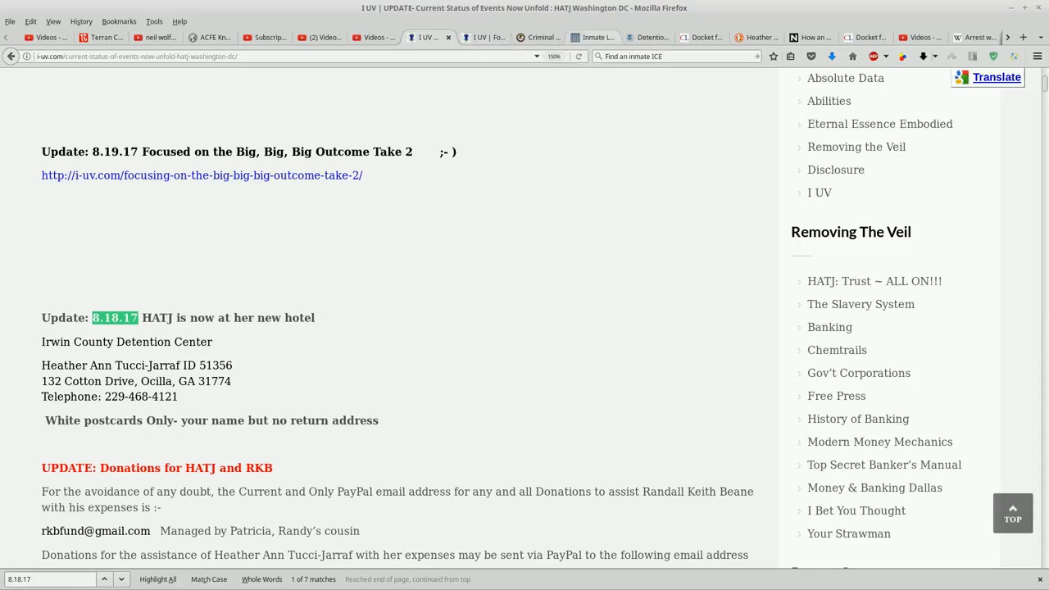
pyautogui.click(591, 37)
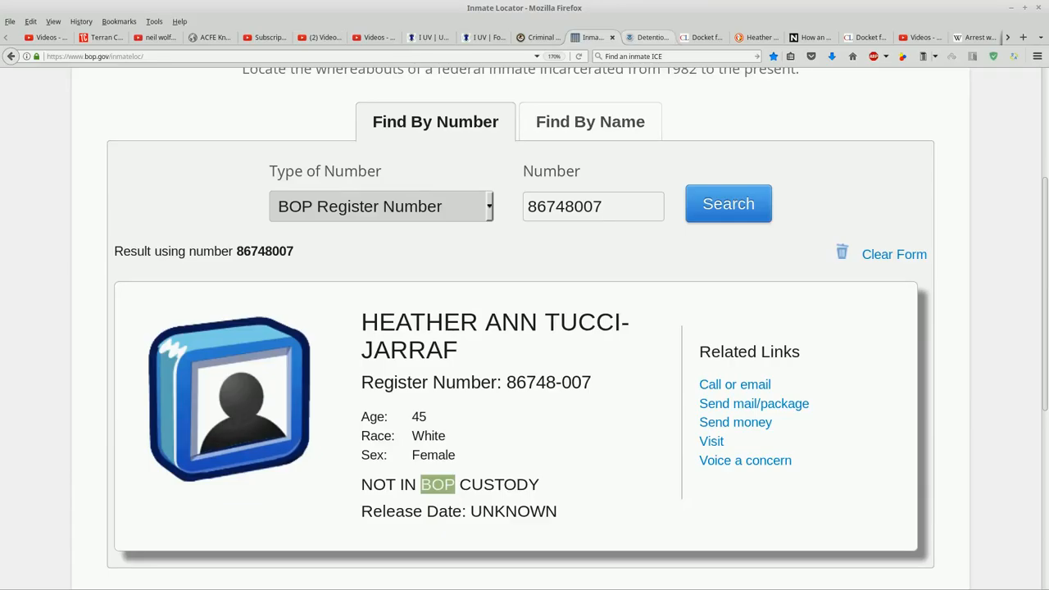
pyautogui.click(646, 37)
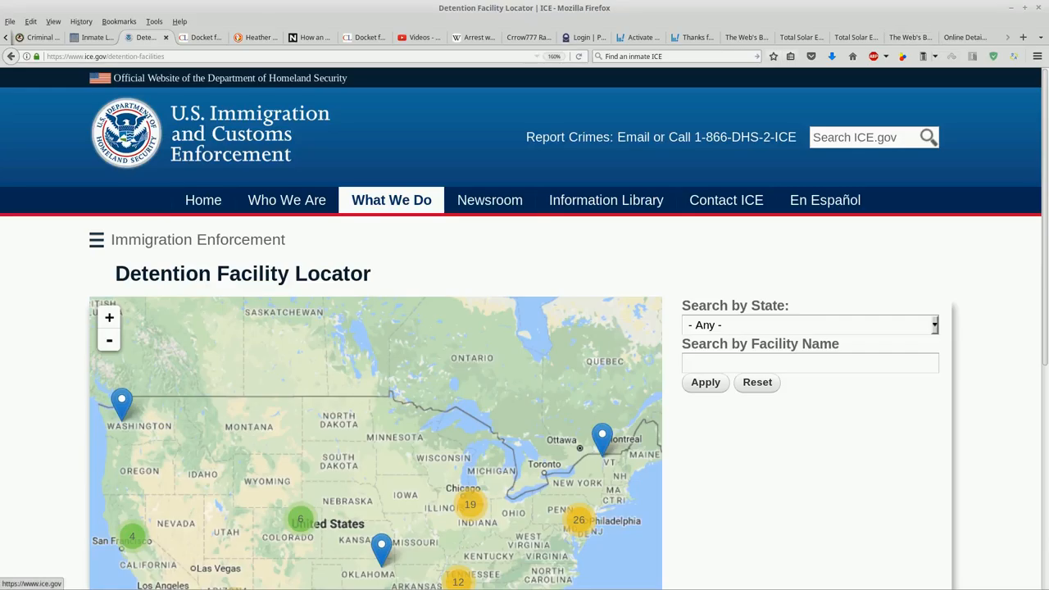
pyautogui.moveTo(966, 38)
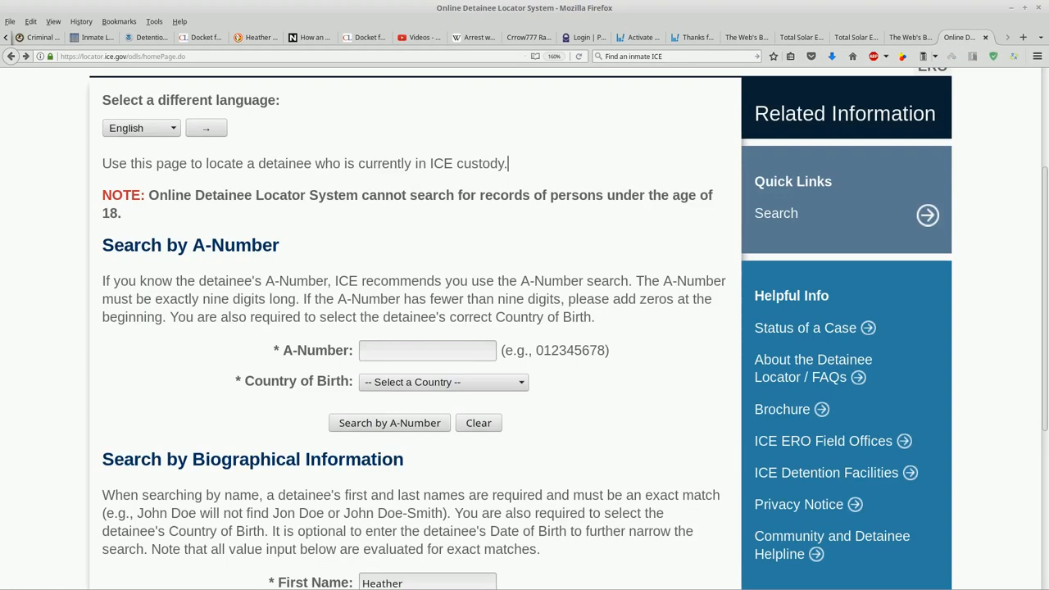
# - Reopen the ODLS About the Detainee Locator / FAQs page, skim its answers, and return to the top
pyautogui.scroll(-3)
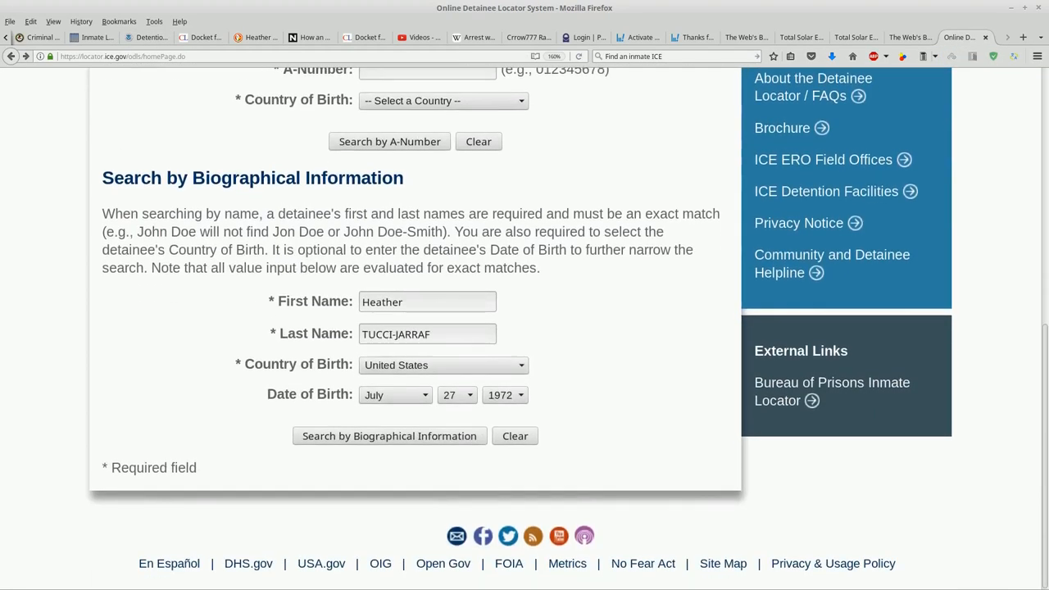
pyautogui.scroll(3)
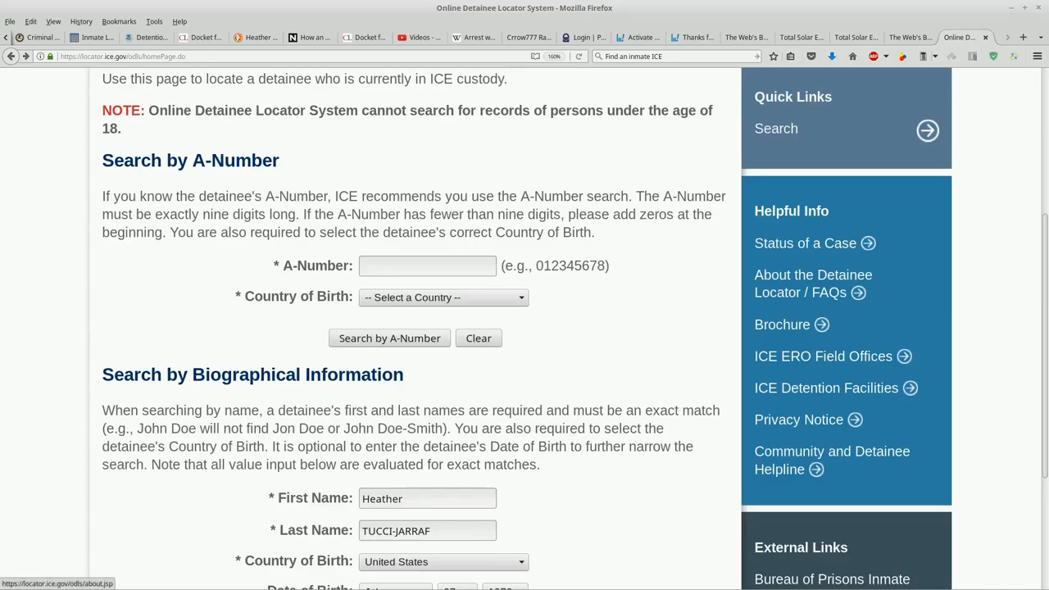
pyautogui.click(813, 284)
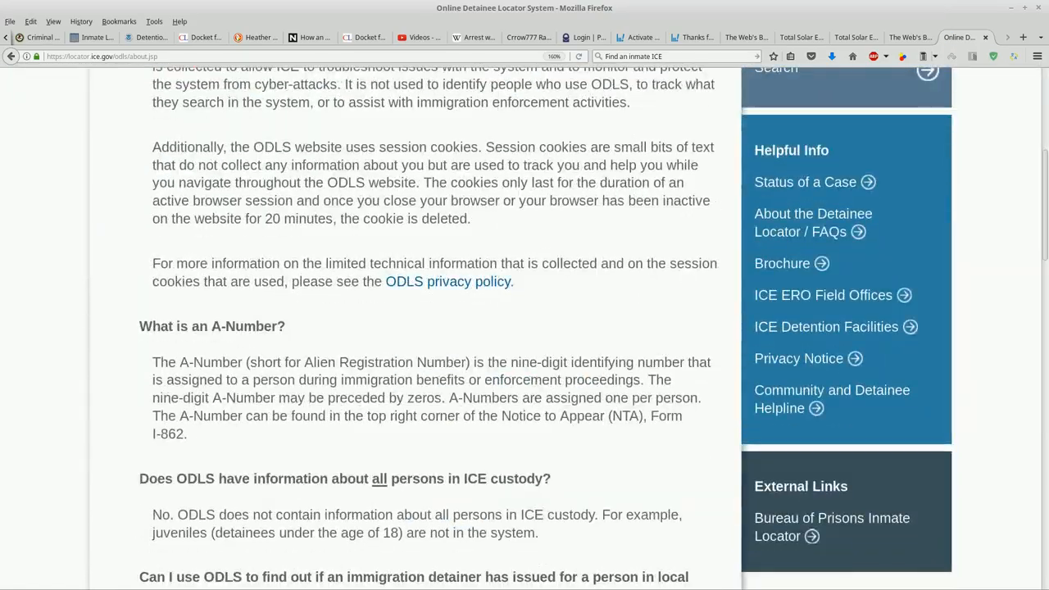
pyautogui.scroll(-3)
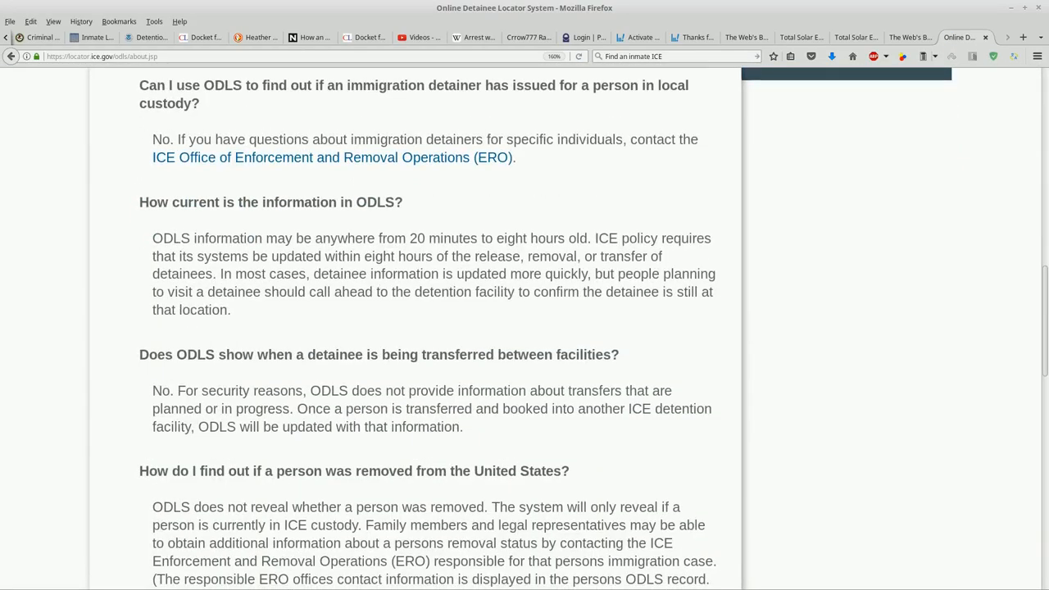
pyautogui.scroll(-3)
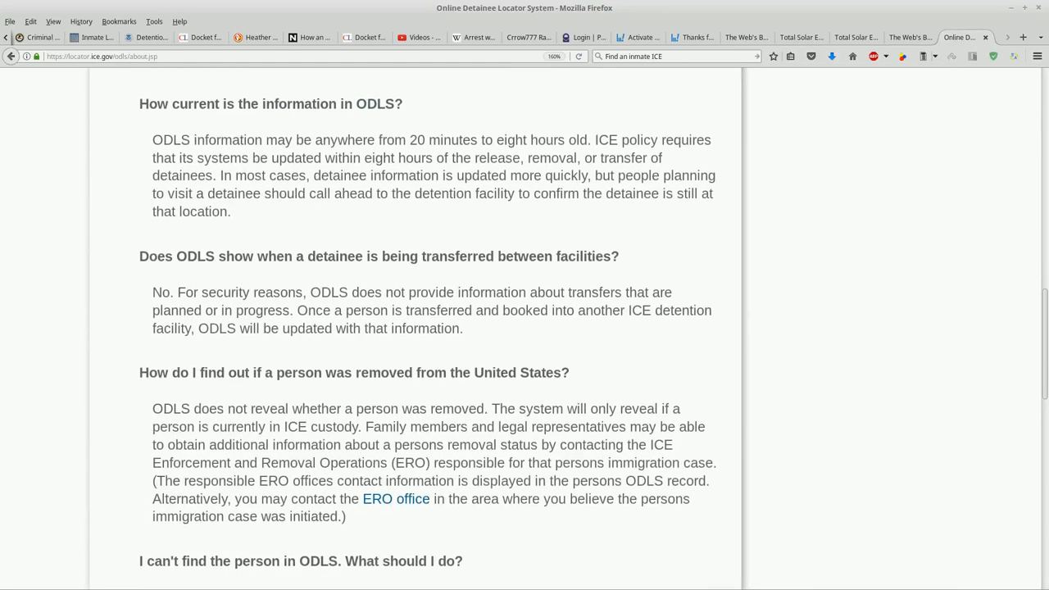
pyautogui.scroll(-3)
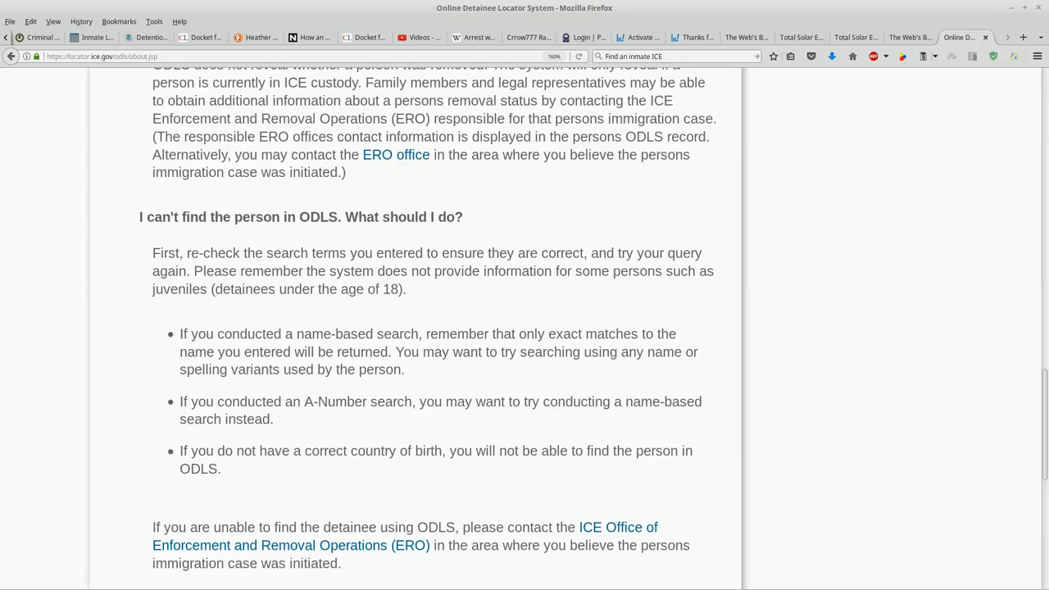
pyautogui.scroll(3)
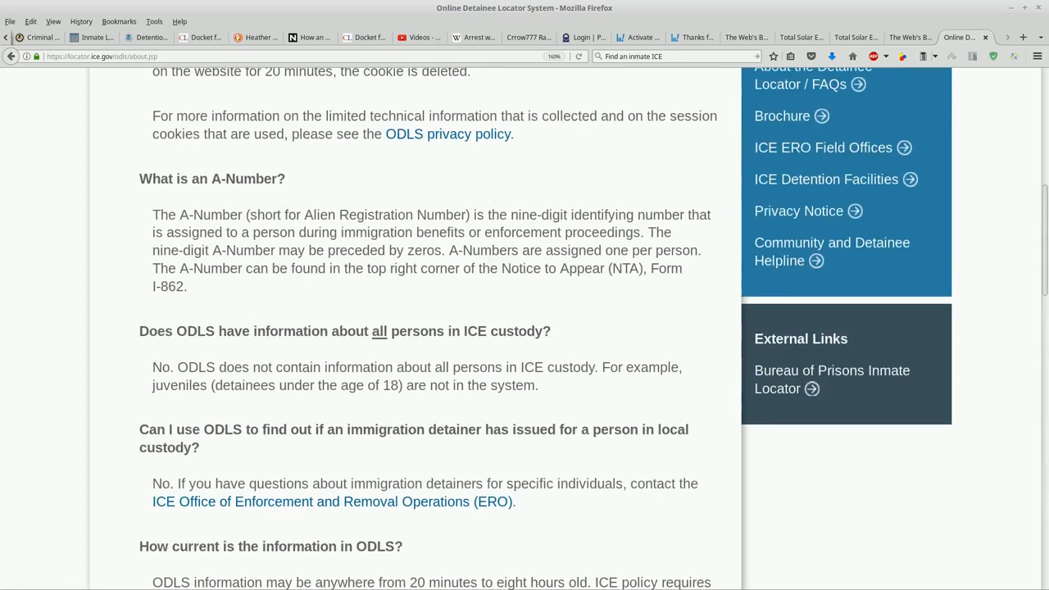
pyautogui.scroll(3)
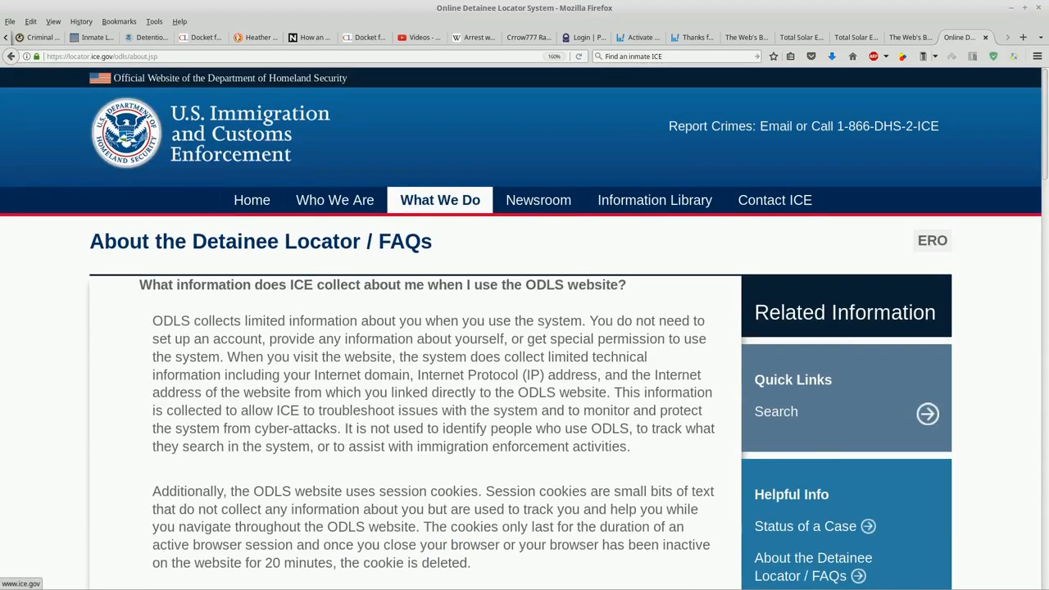